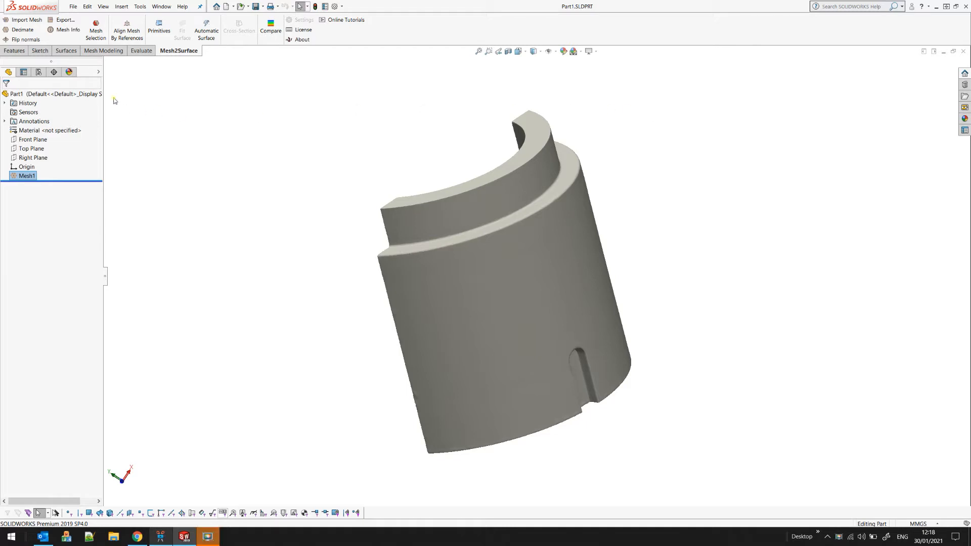
pyautogui.moveTo(340, 189)
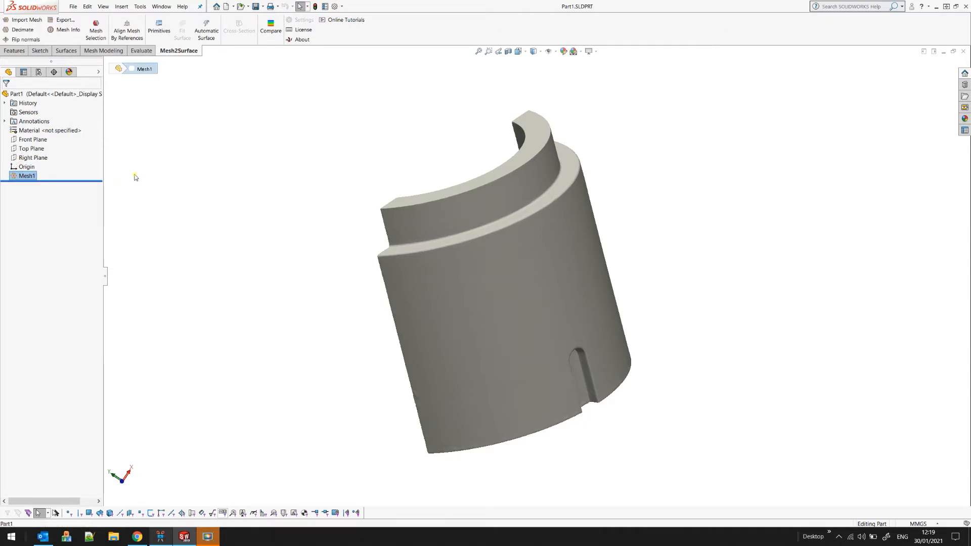
pyautogui.moveTo(115, 151)
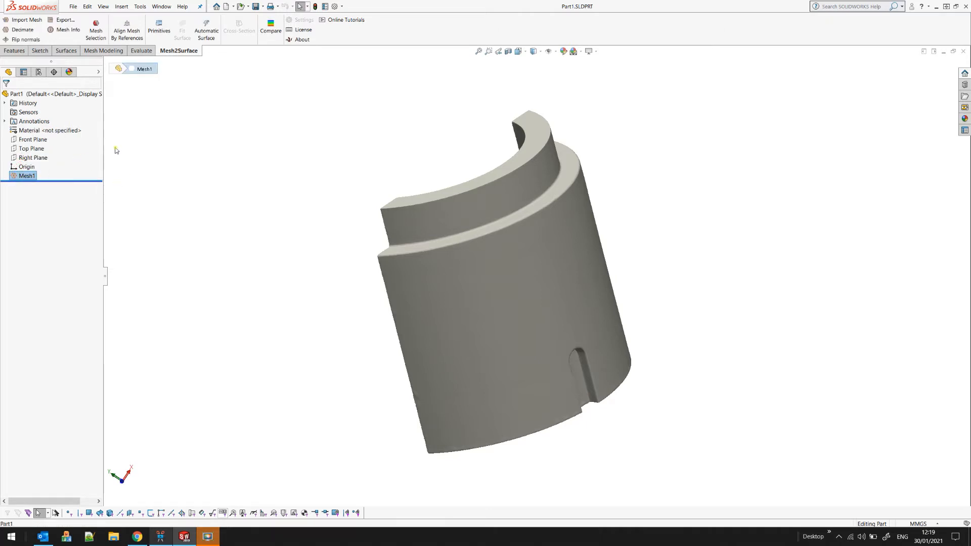
# Open the Mesh2Surface Mesh Selection tool for selecting mesh triangles
pyautogui.click(96, 27)
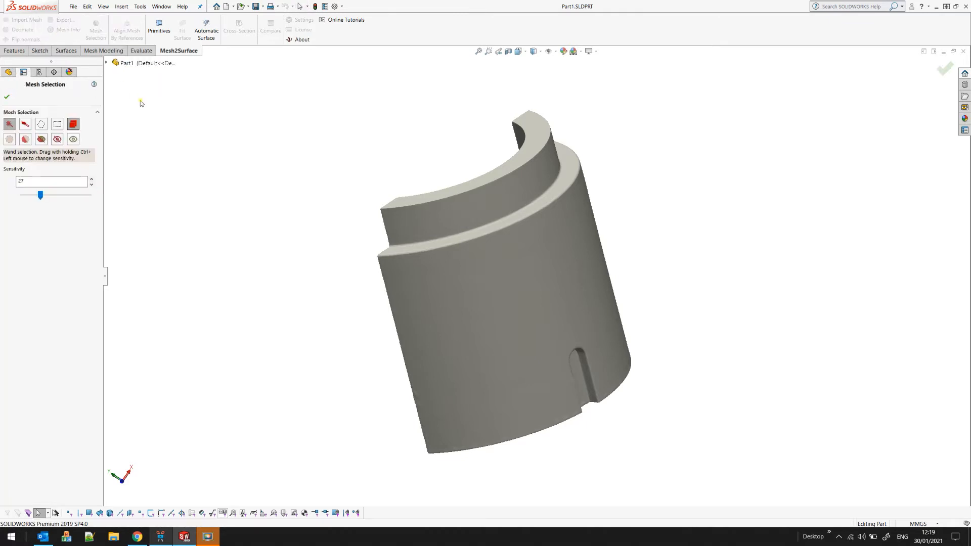
pyautogui.moveTo(76, 136)
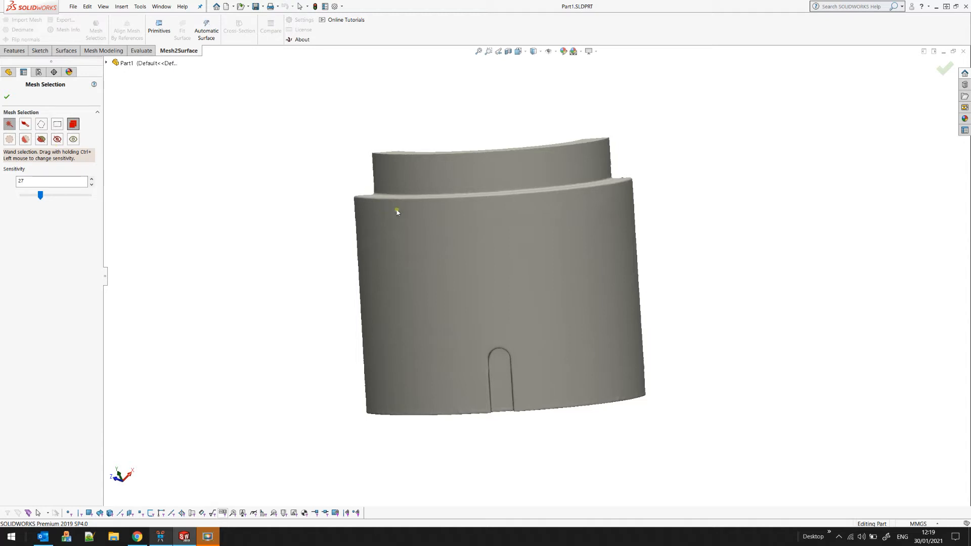
pyautogui.moveTo(402, 211)
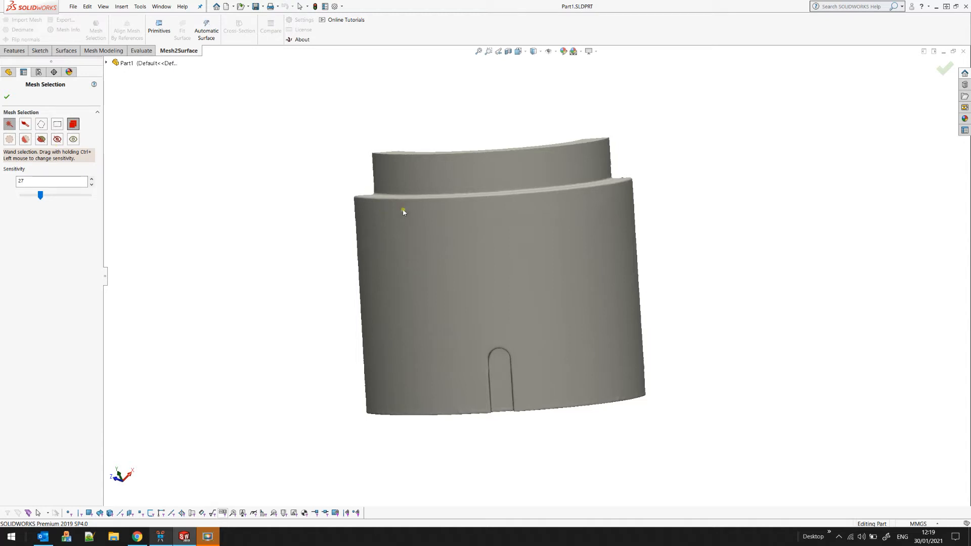
pyautogui.moveTo(300, 201)
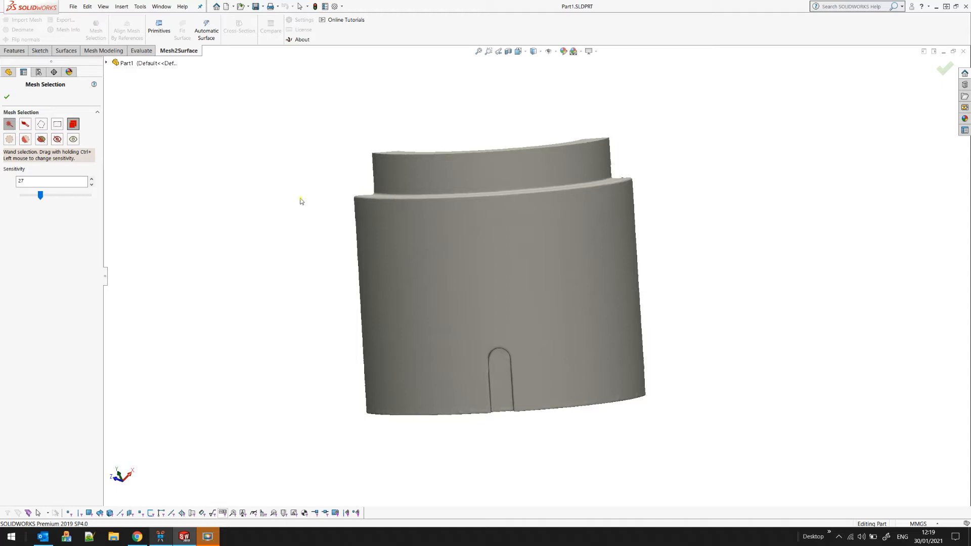
pyautogui.moveTo(9, 124)
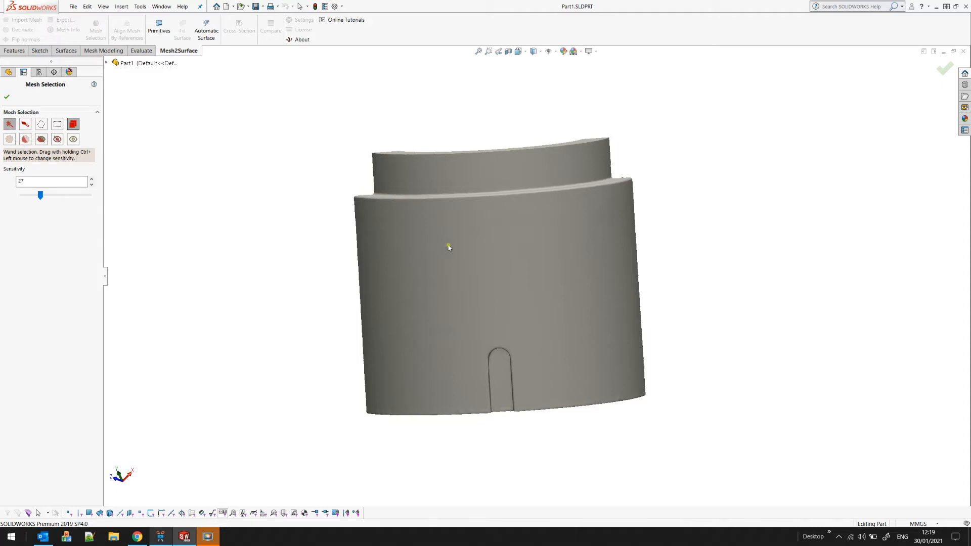
pyautogui.moveTo(469, 226)
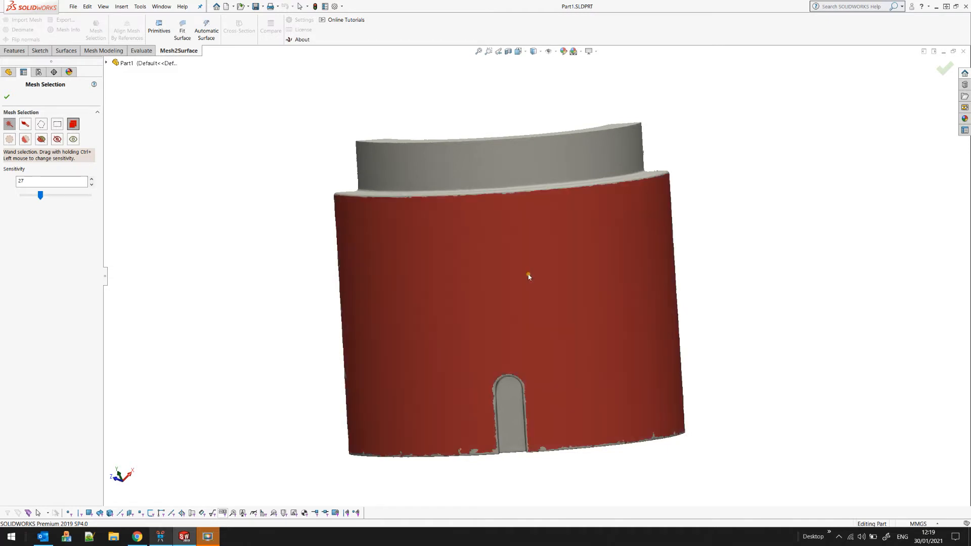
pyautogui.moveTo(514, 246)
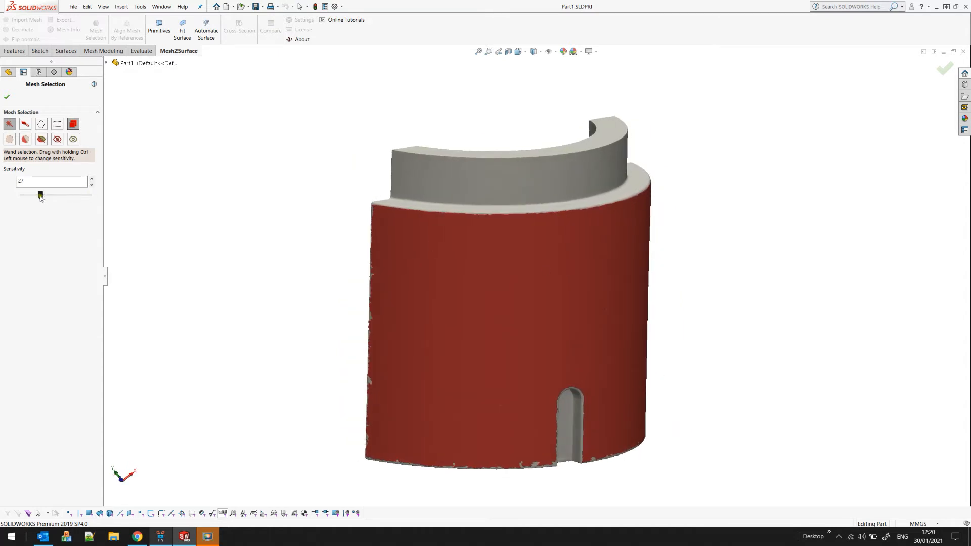
# Lower the wand selection sensitivity with the Sensitivity slider
pyautogui.moveTo(40, 196); pyautogui.dragTo(28, 195)
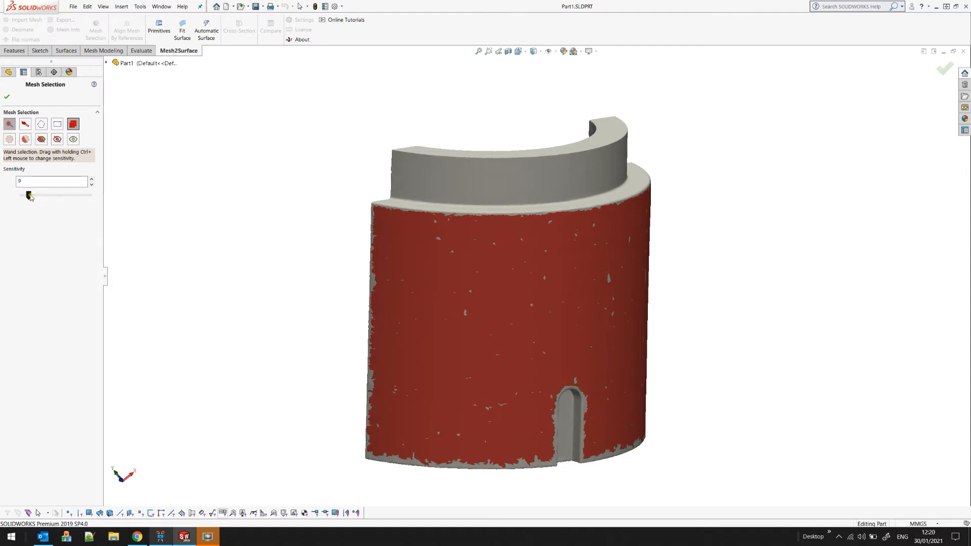
pyautogui.moveTo(28, 195); pyautogui.dragTo(24, 196)
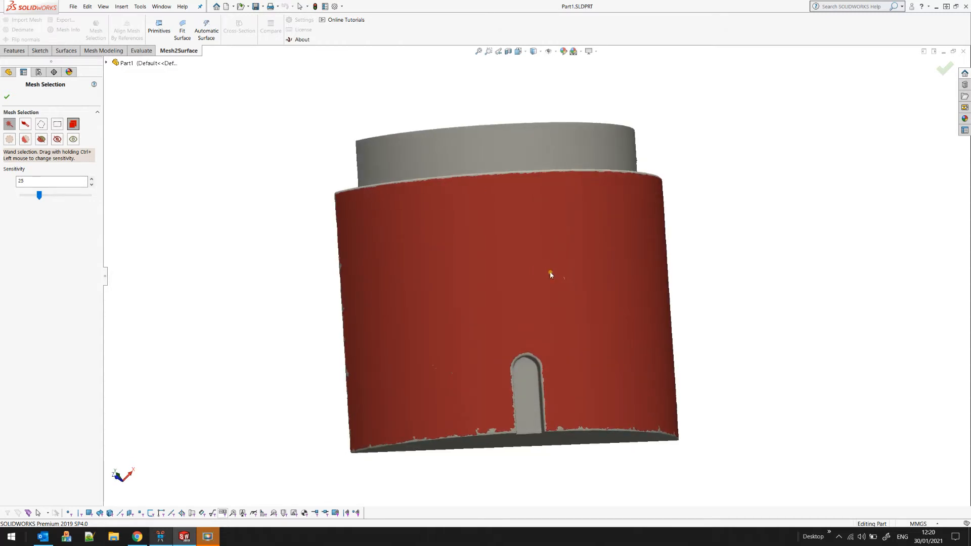
pyautogui.moveTo(553, 285)
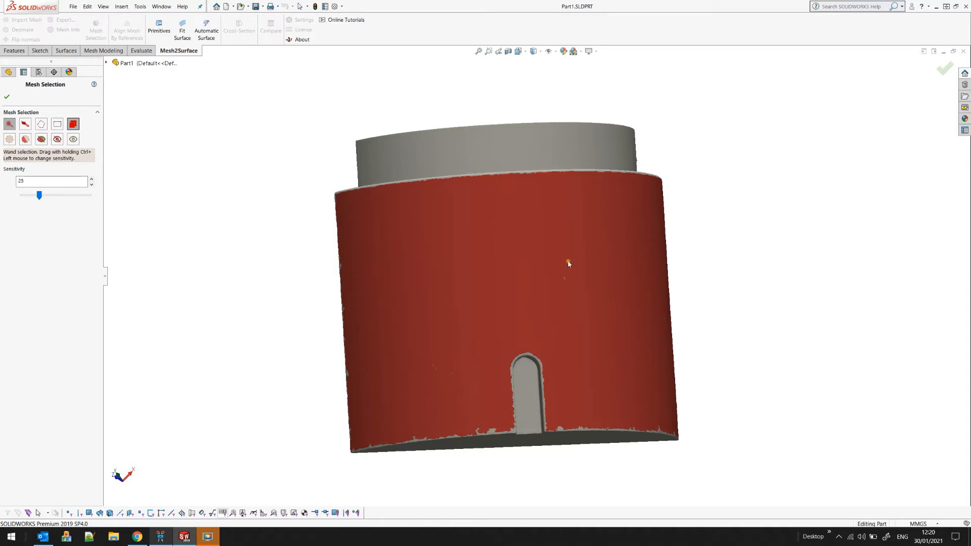
pyautogui.moveTo(531, 267)
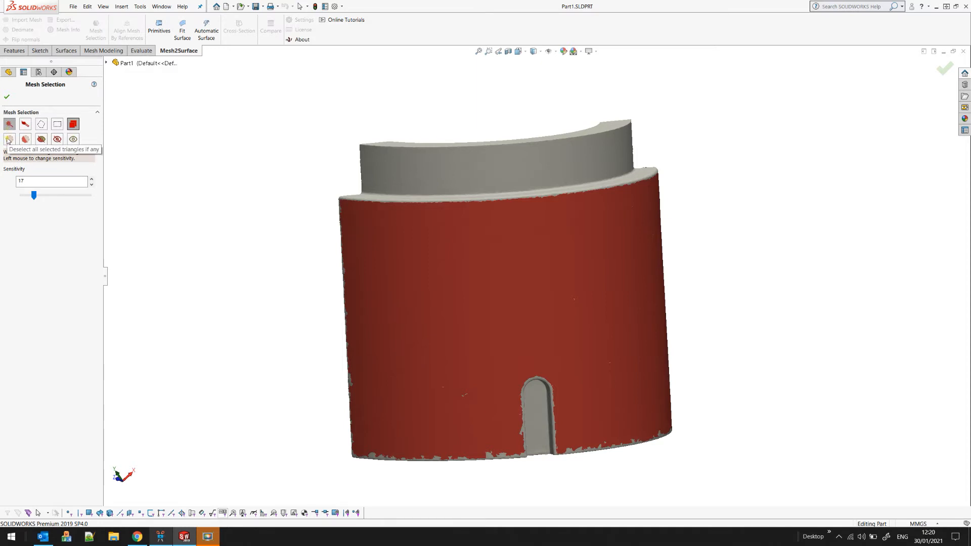
# Clear the selection and brush-paint a band across the upper wall, then its left edge at size 48
pyautogui.click(8, 139)
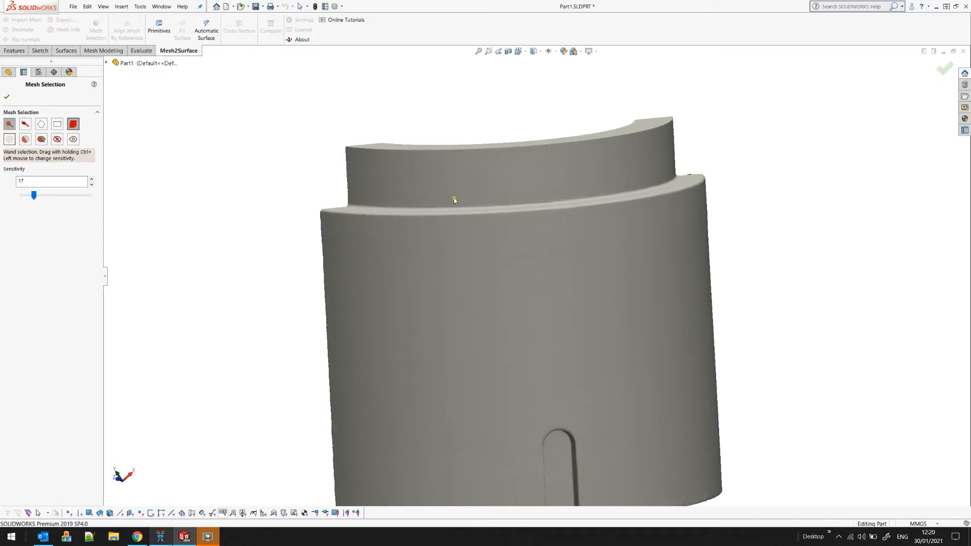
pyautogui.moveTo(309, 259)
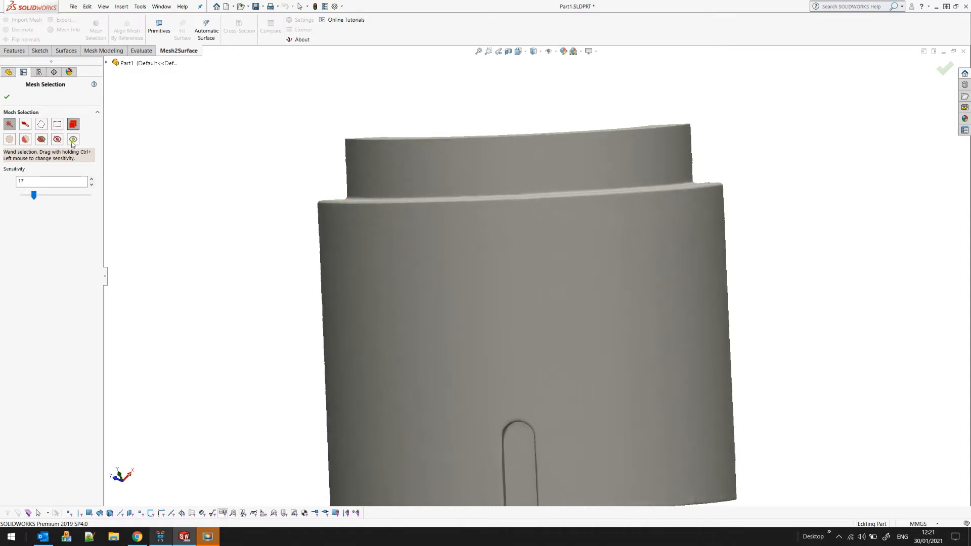
pyautogui.click(25, 124)
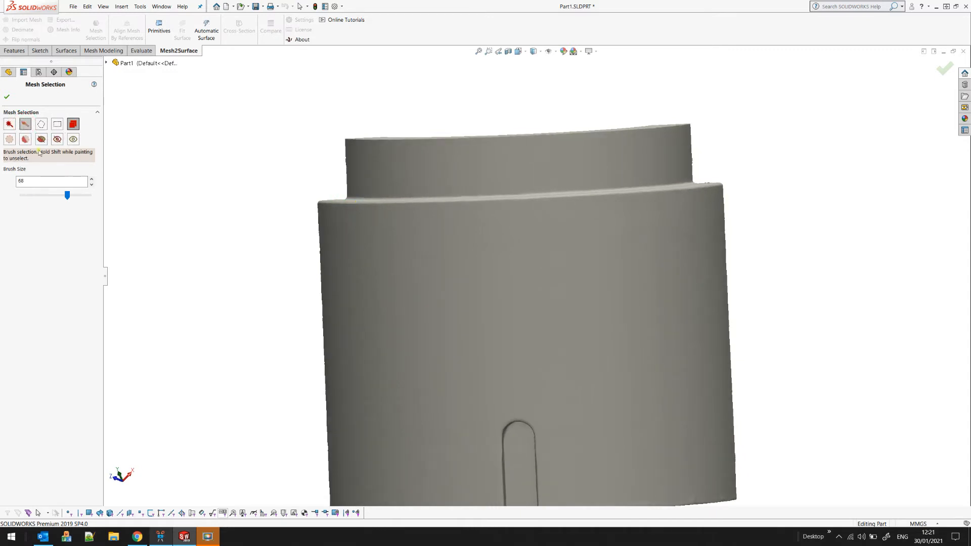
pyautogui.moveTo(403, 231)
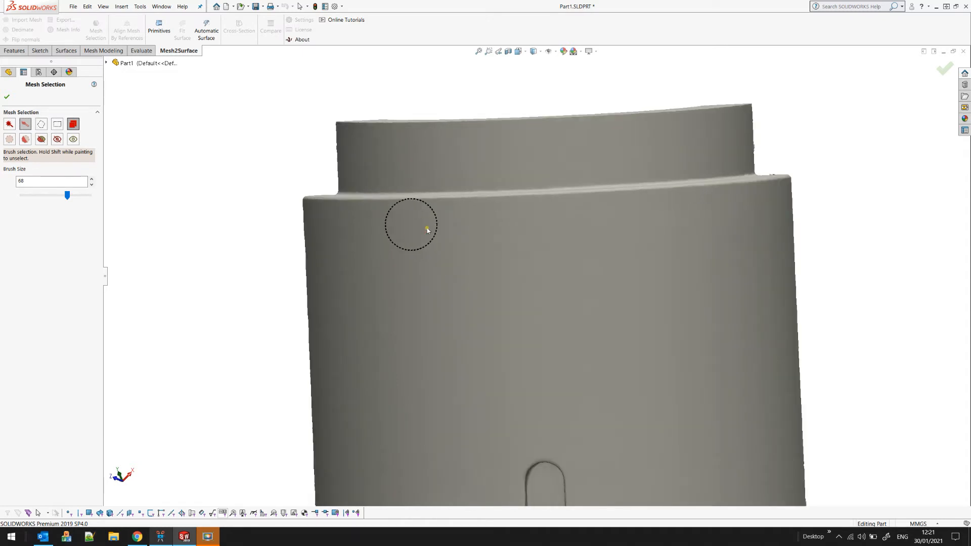
pyautogui.moveTo(408, 226); pyautogui.dragTo(545, 227)
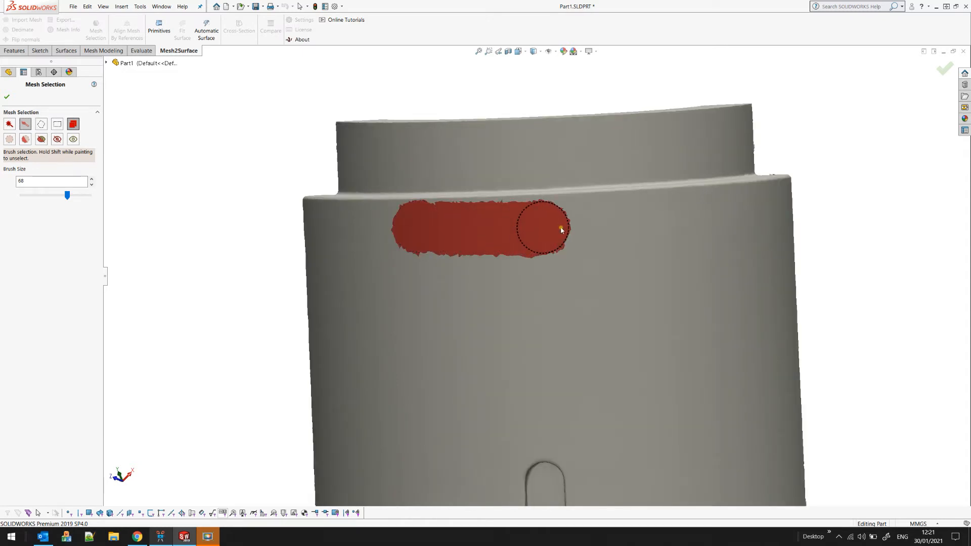
pyautogui.moveTo(554, 228); pyautogui.dragTo(664, 271)
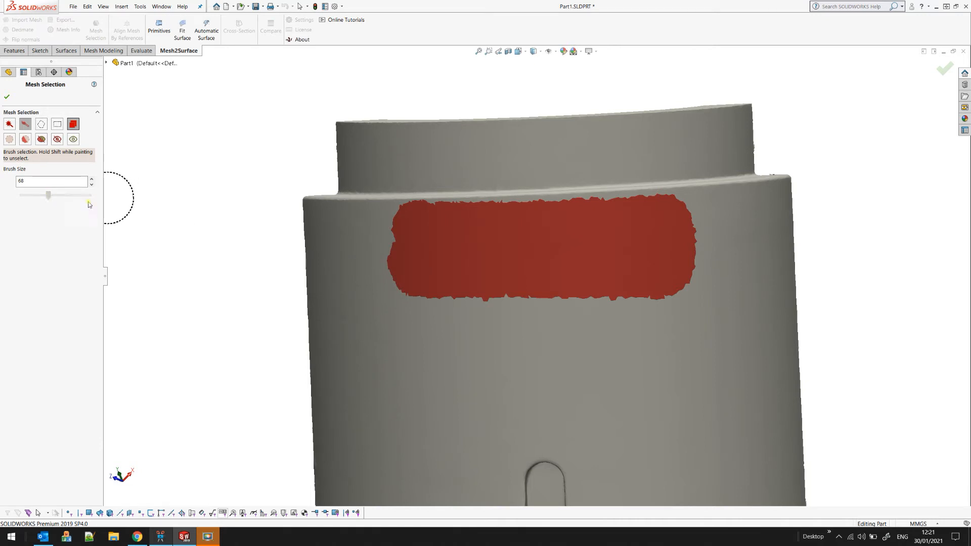
pyautogui.moveTo(48, 195); pyautogui.dragTo(49, 195)
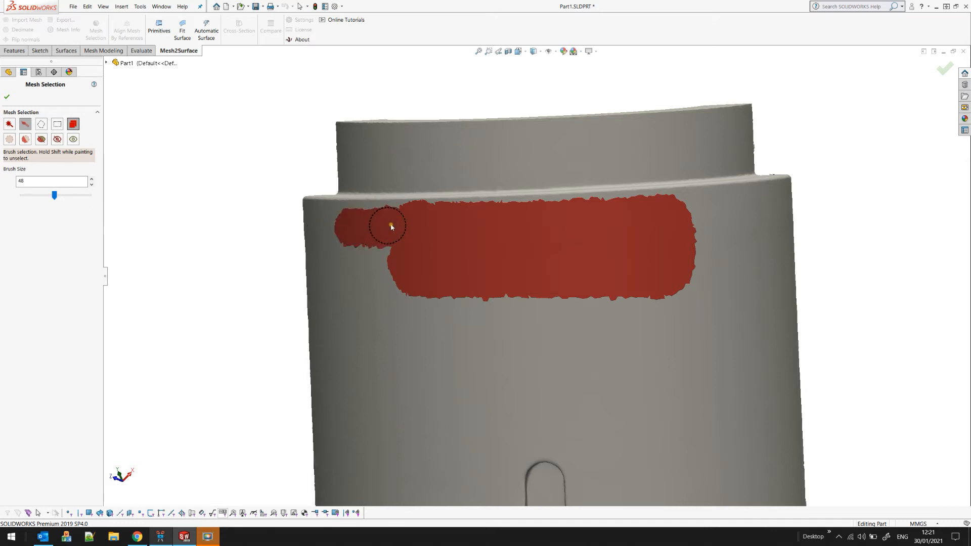
pyautogui.moveTo(390, 226); pyautogui.dragTo(328, 220)
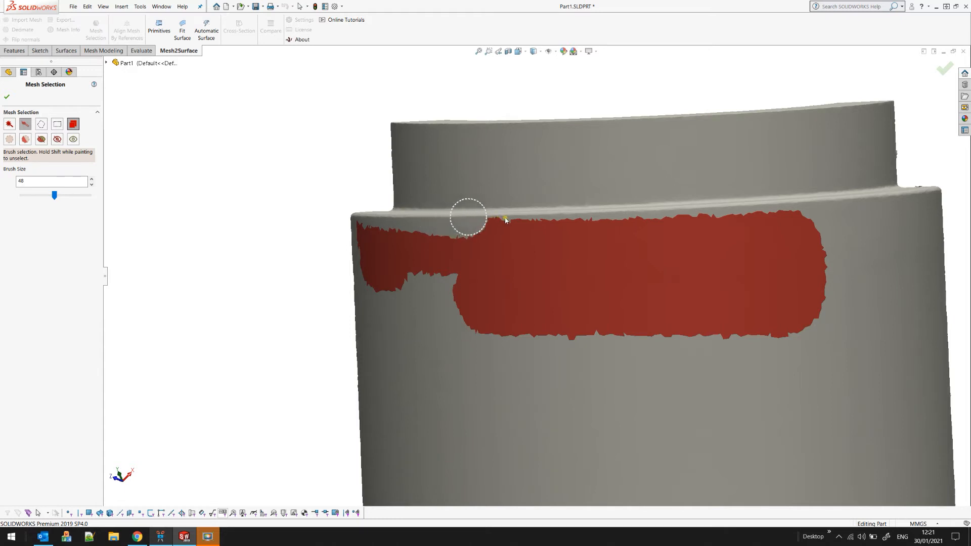
# Brush-paint more of the lower band so it reaches the upper ledge edge
pyautogui.moveTo(469, 215); pyautogui.dragTo(580, 224)
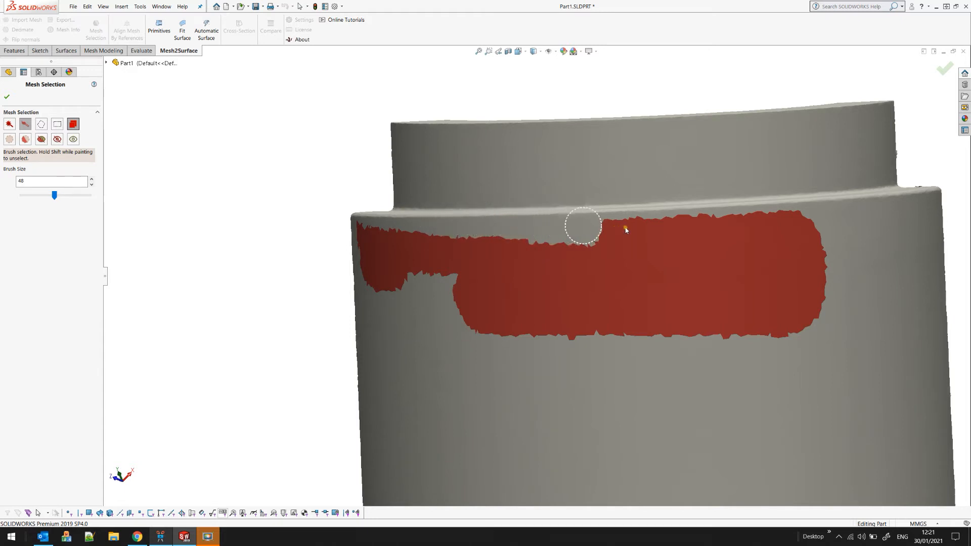
pyautogui.moveTo(581, 224); pyautogui.dragTo(625, 228)
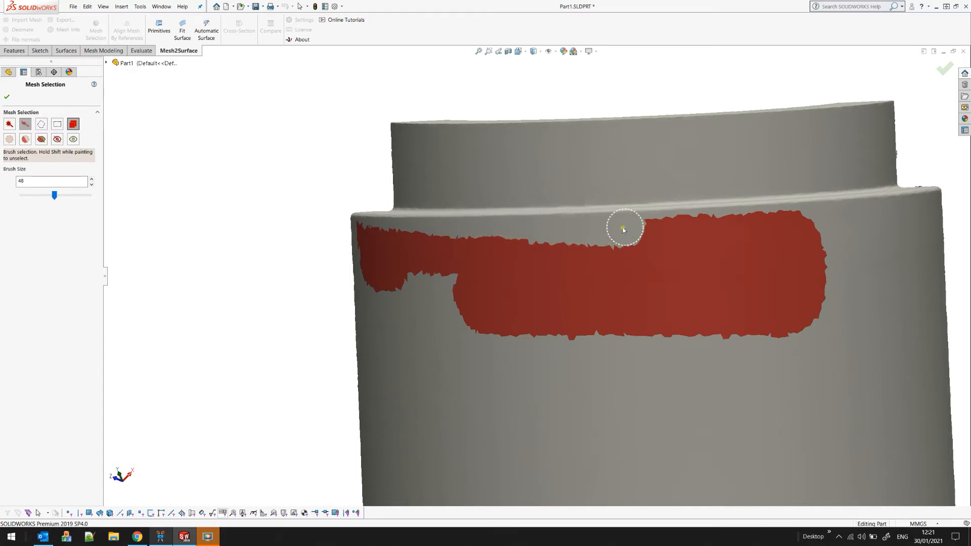
pyautogui.moveTo(624, 227); pyautogui.dragTo(377, 237)
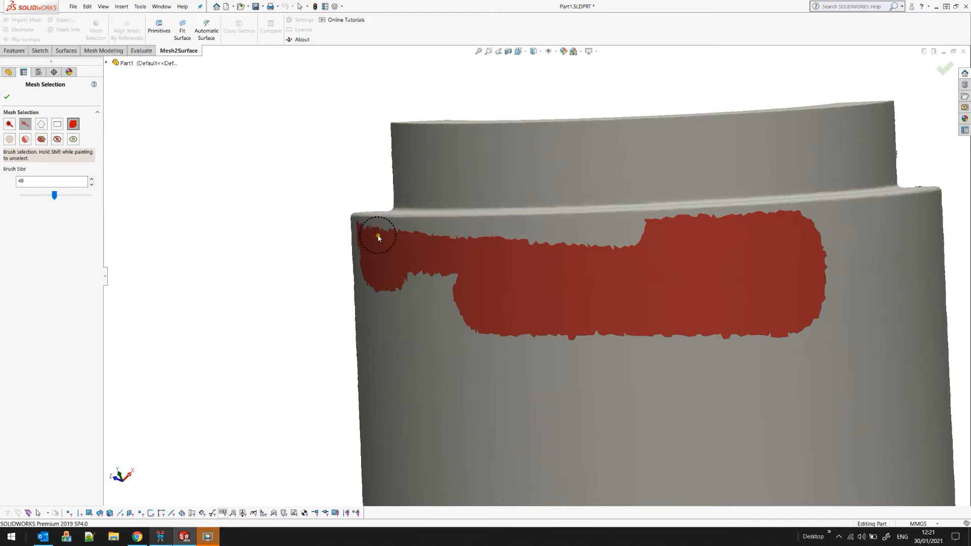
pyautogui.moveTo(377, 237); pyautogui.dragTo(489, 237)
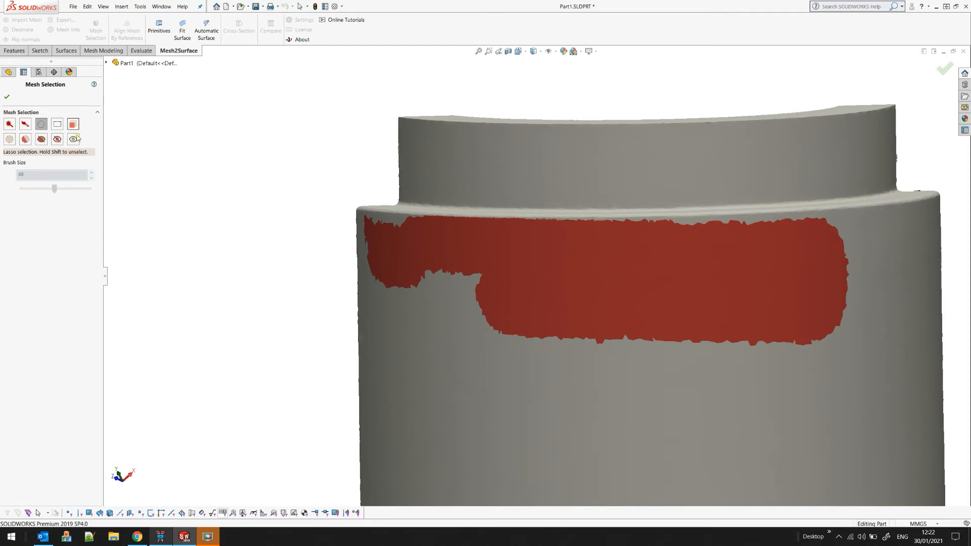
pyautogui.moveTo(73, 124)
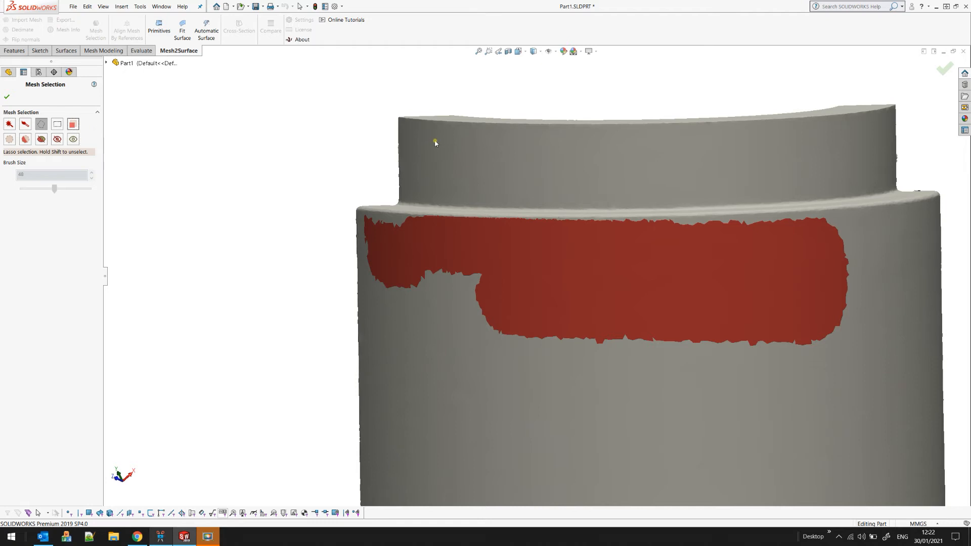
pyautogui.moveTo(319, 114)
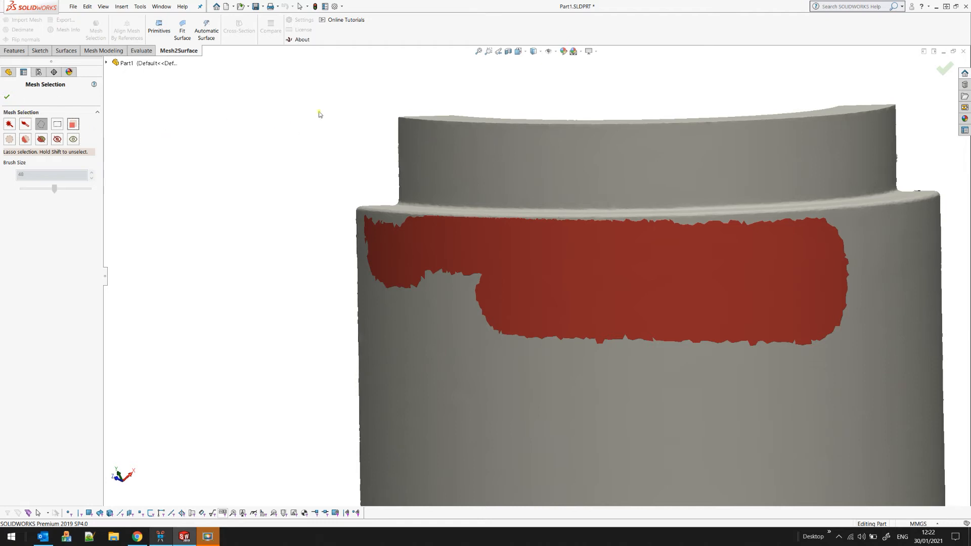
pyautogui.moveTo(362, 132)
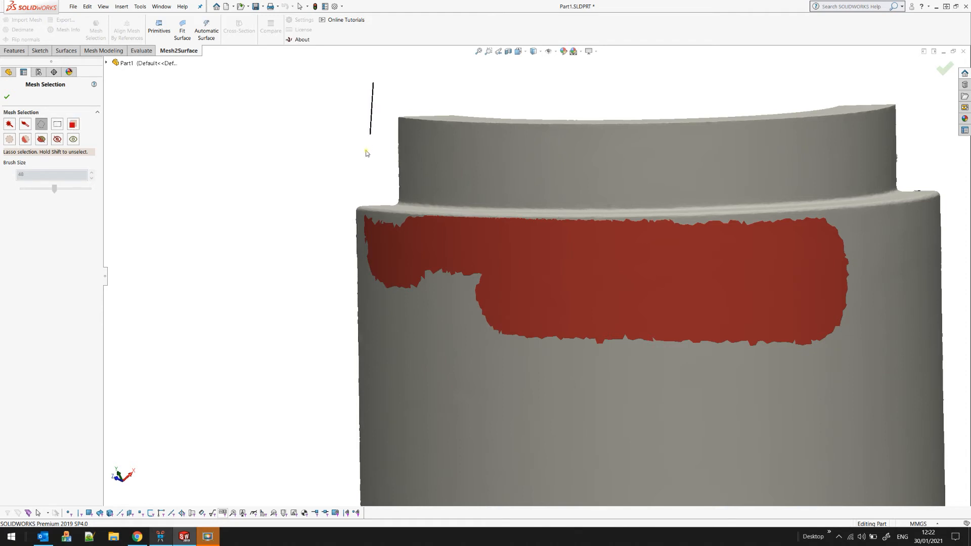
pyautogui.moveTo(403, 199)
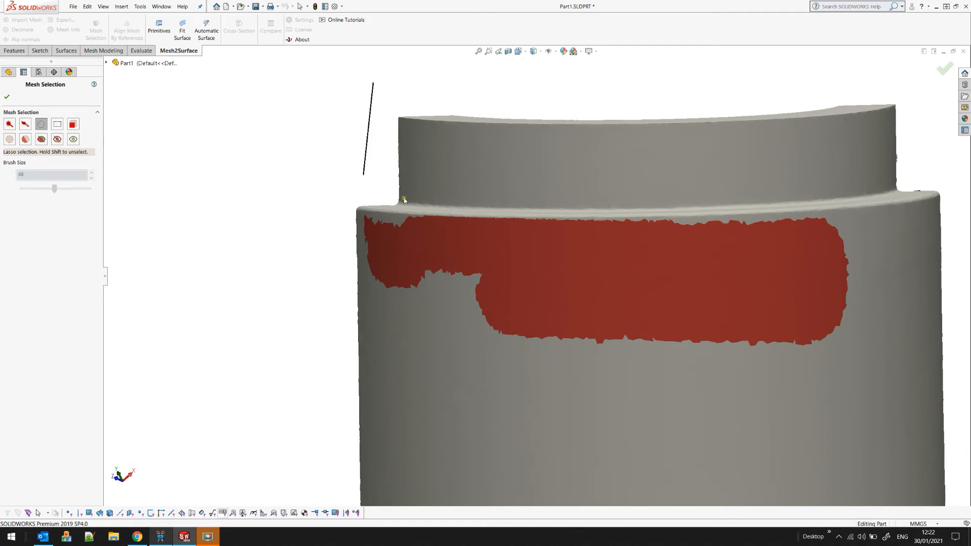
# Lasso-select the upper cylinder's outer wall alongside the painted band
pyautogui.moveTo(403, 199); pyautogui.dragTo(725, 202)
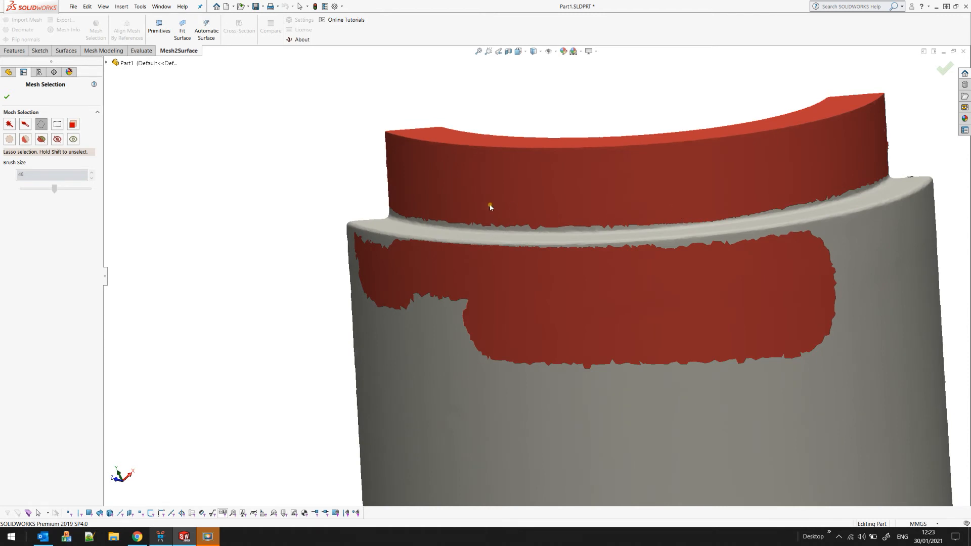
pyautogui.click(73, 124)
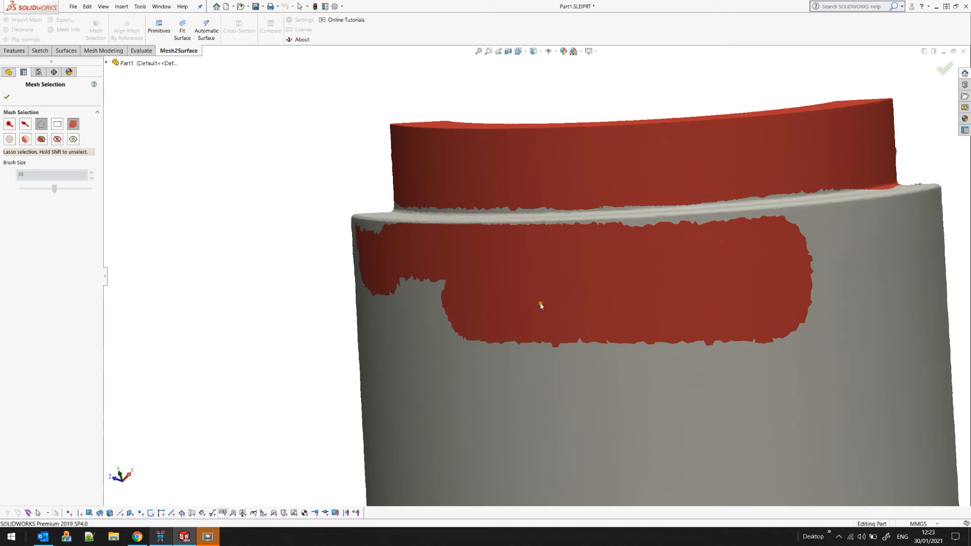
# Box-select a left block of the lower wall and most of the shoulder rim
pyautogui.click(56, 124)
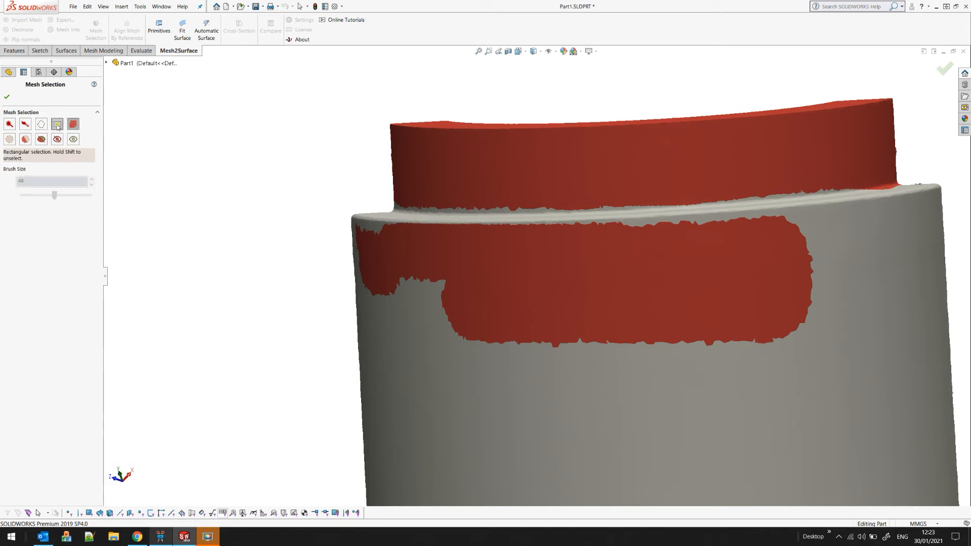
pyautogui.moveTo(276, 122)
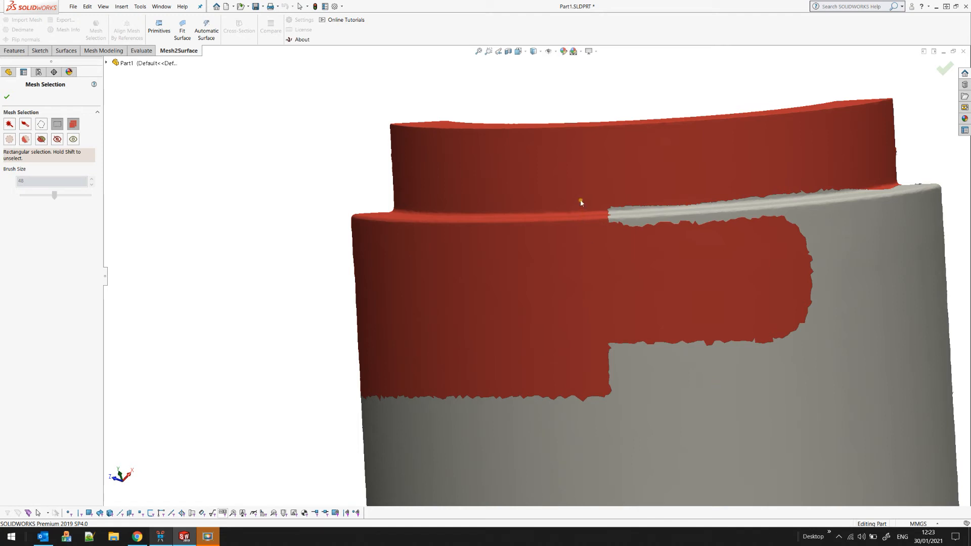
pyautogui.moveTo(554, 99)
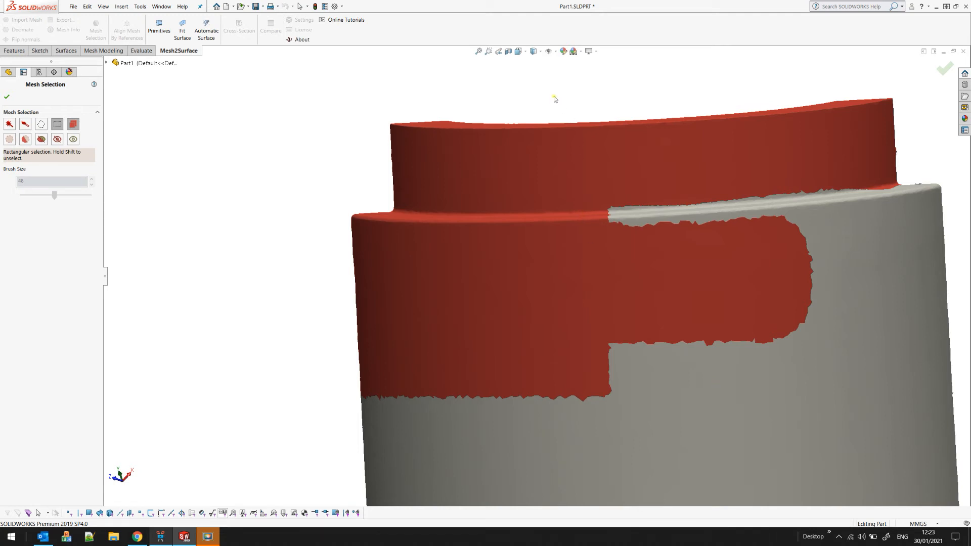
pyautogui.moveTo(552, 96); pyautogui.dragTo(585, 149)
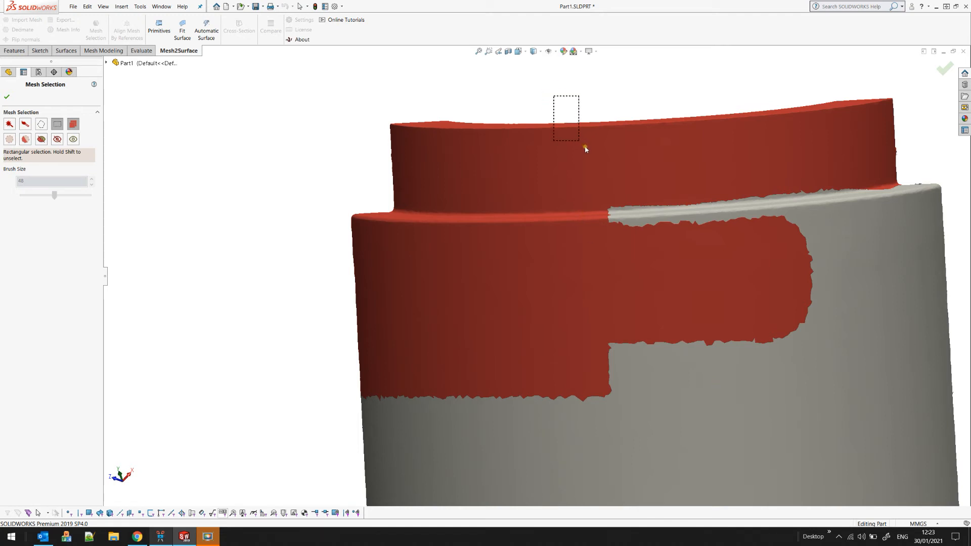
pyautogui.moveTo(584, 148); pyautogui.dragTo(690, 237)
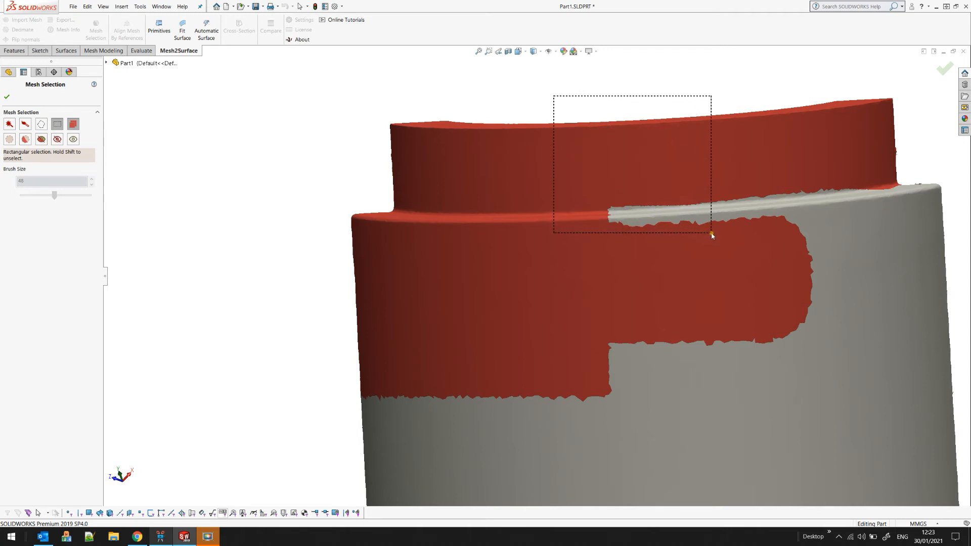
pyautogui.moveTo(553, 94); pyautogui.dragTo(710, 234)
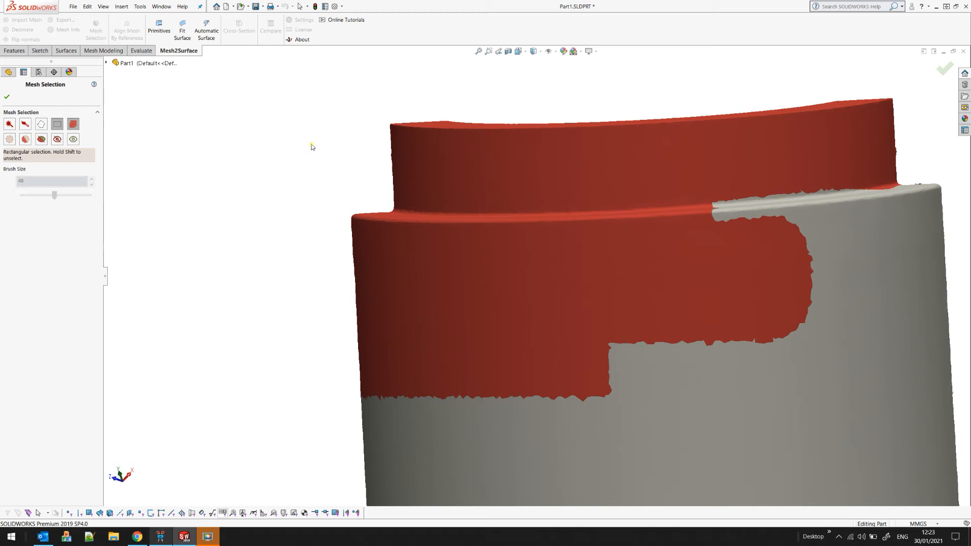
pyautogui.moveTo(323, 134)
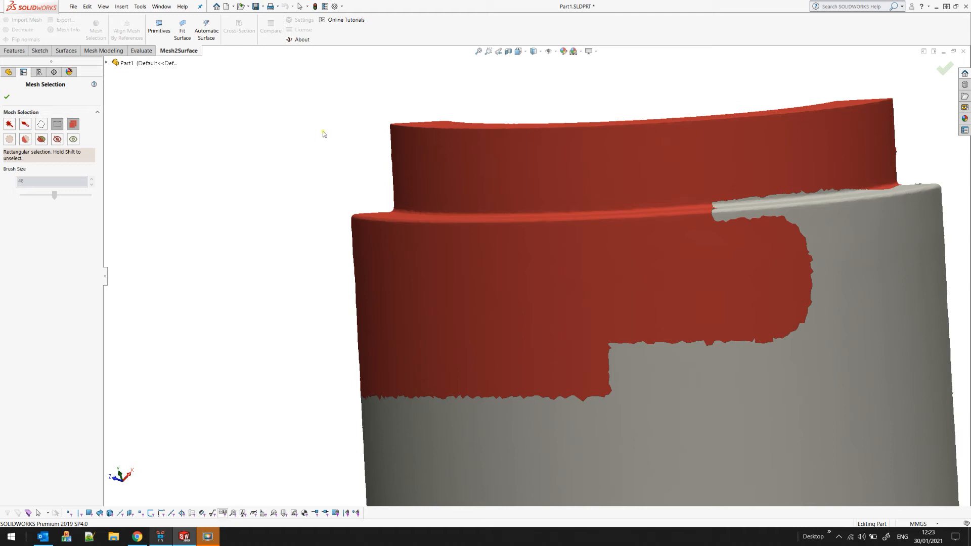
pyautogui.moveTo(302, 178)
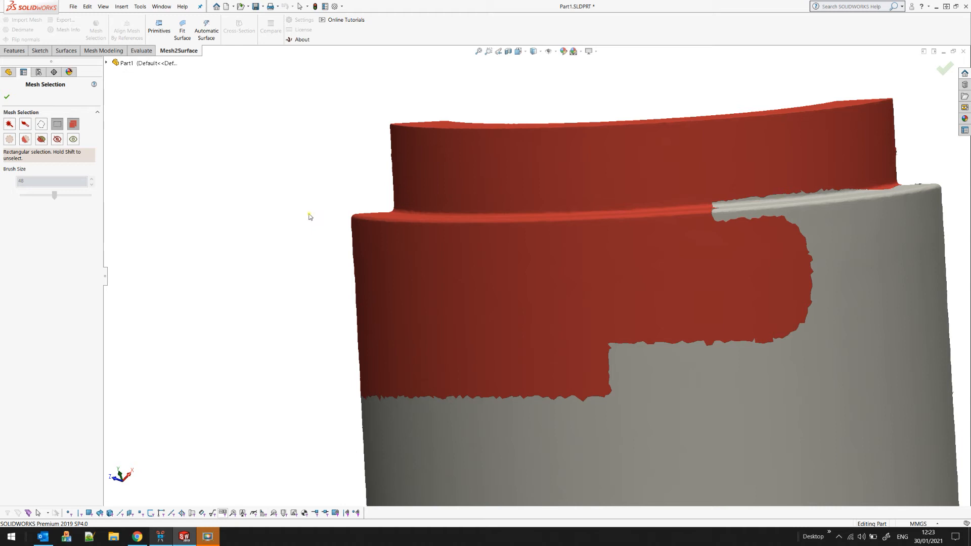
pyautogui.moveTo(300, 215)
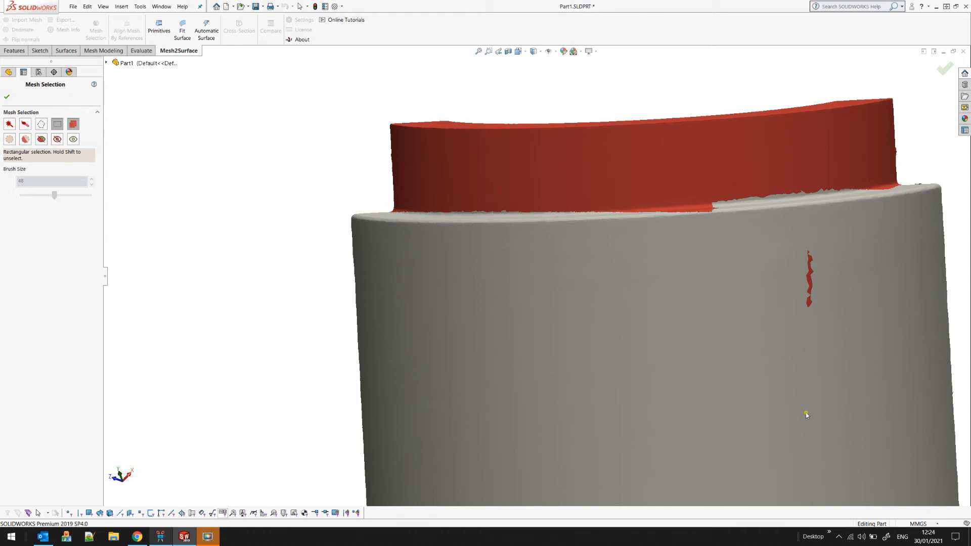
pyautogui.moveTo(201, 151)
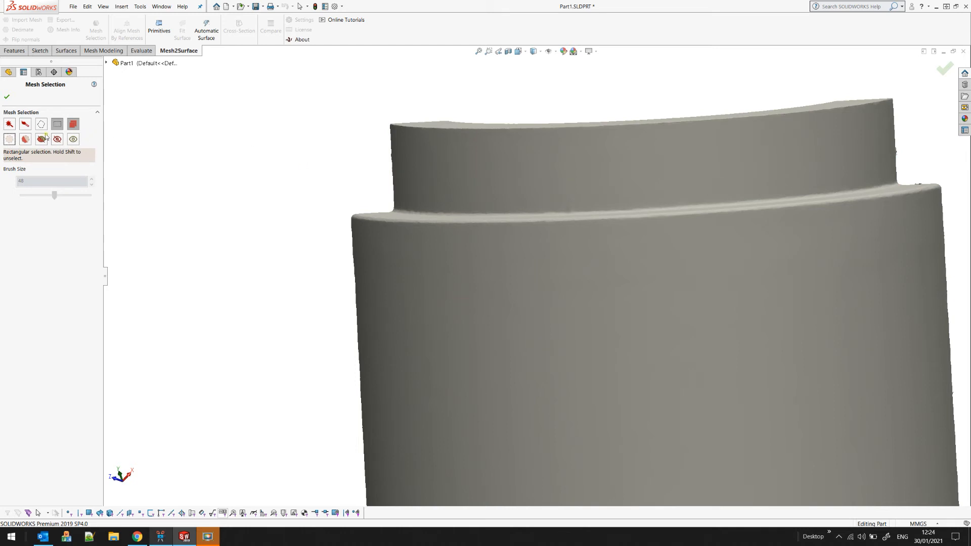
pyautogui.moveTo(322, 94)
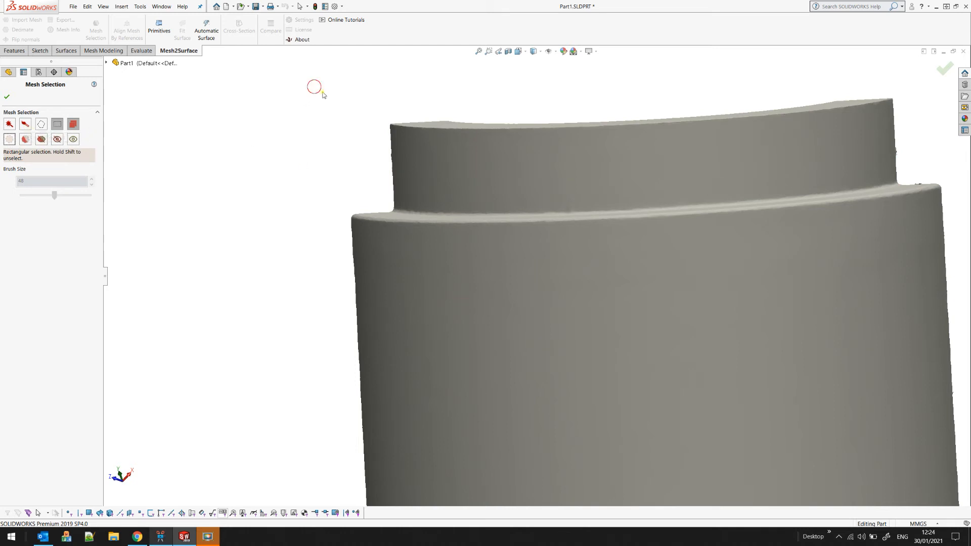
# Box-select the left half of the upper cylinder with its shoulder rim
pyautogui.moveTo(316, 86); pyautogui.dragTo(596, 244)
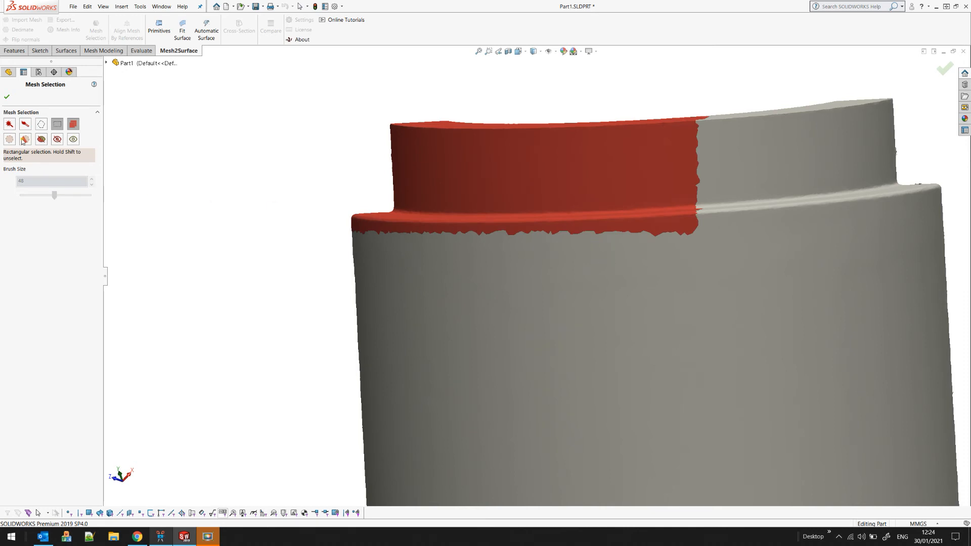
pyautogui.moveTo(25, 139)
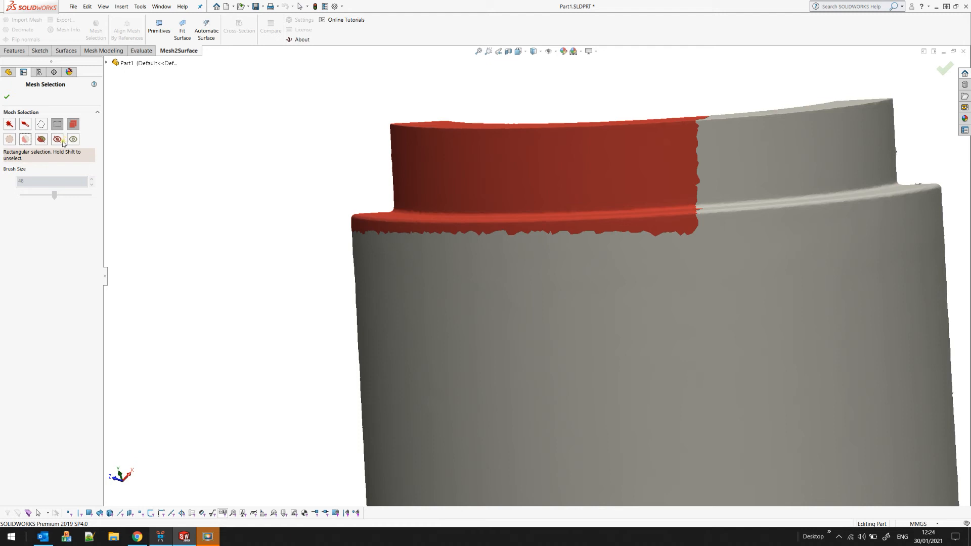
pyautogui.moveTo(373, 179)
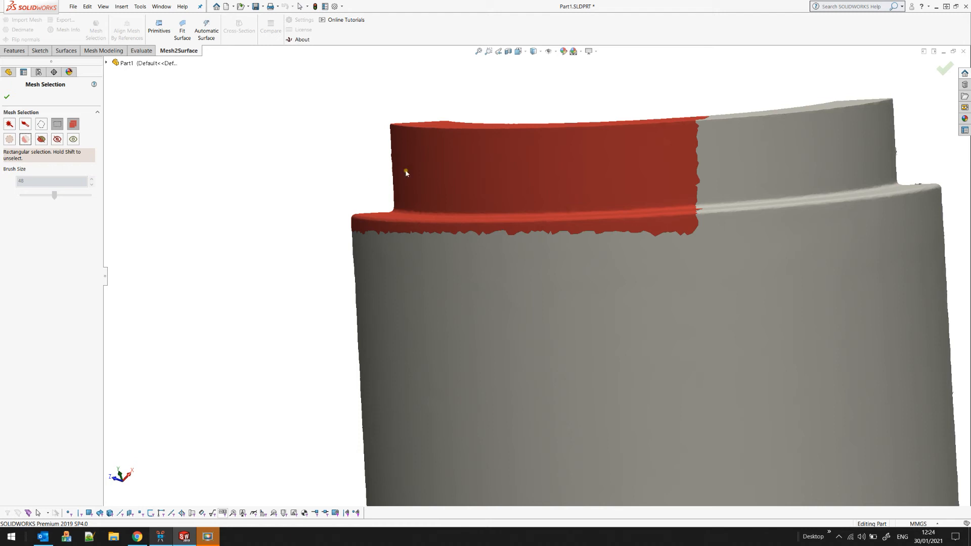
pyautogui.moveTo(593, 215)
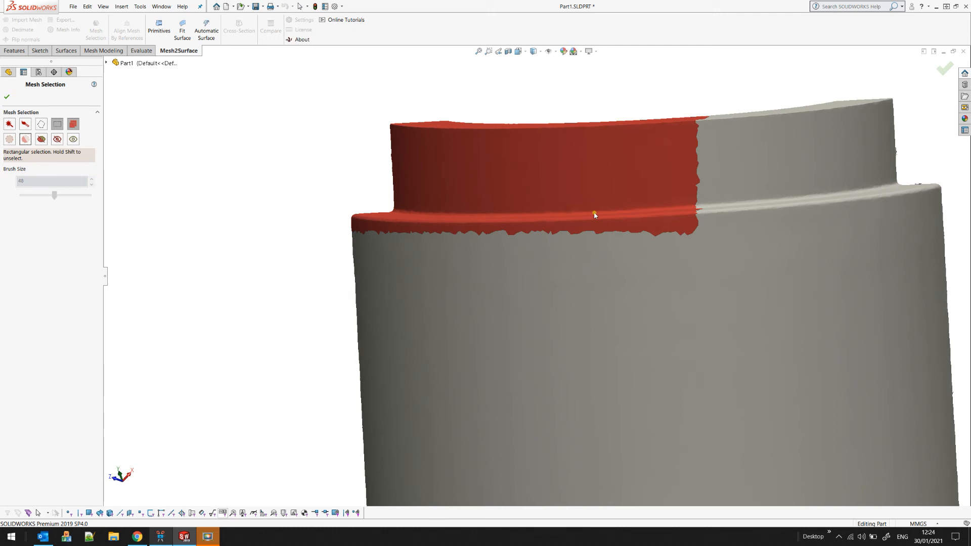
pyautogui.moveTo(410, 181)
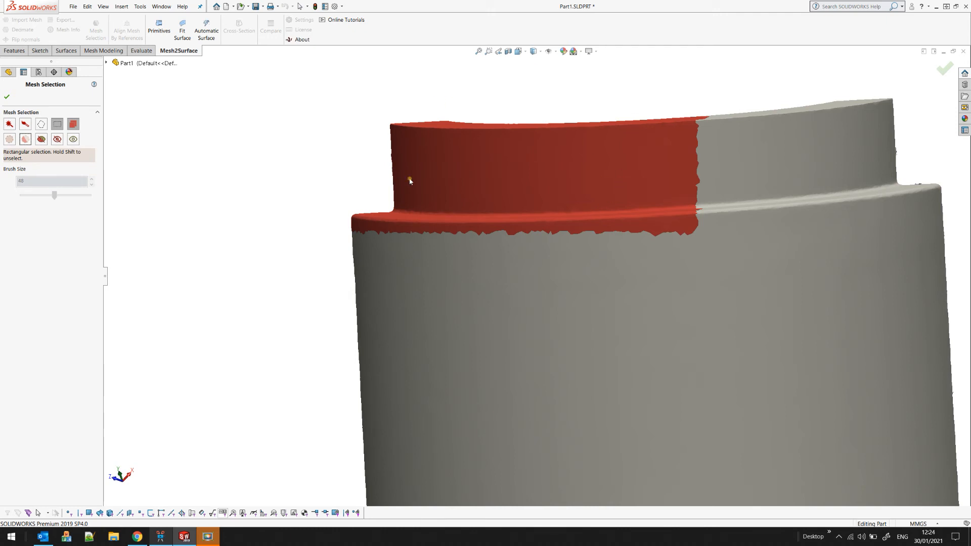
pyautogui.moveTo(524, 160)
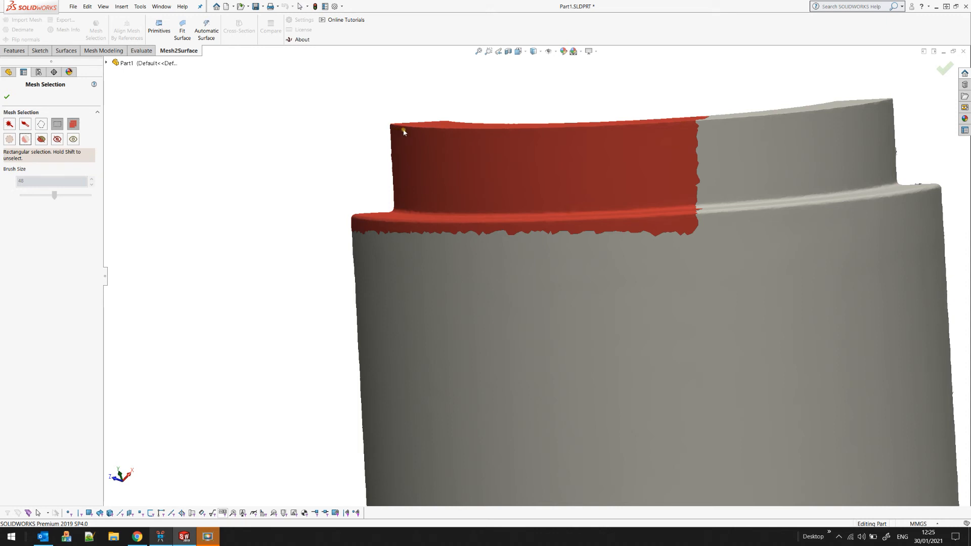
pyautogui.moveTo(650, 363)
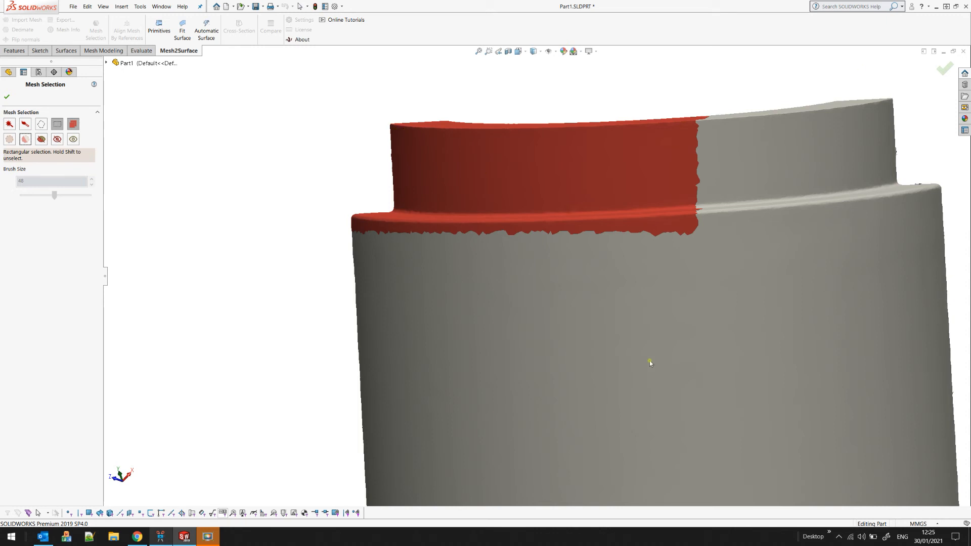
pyautogui.moveTo(72, 140)
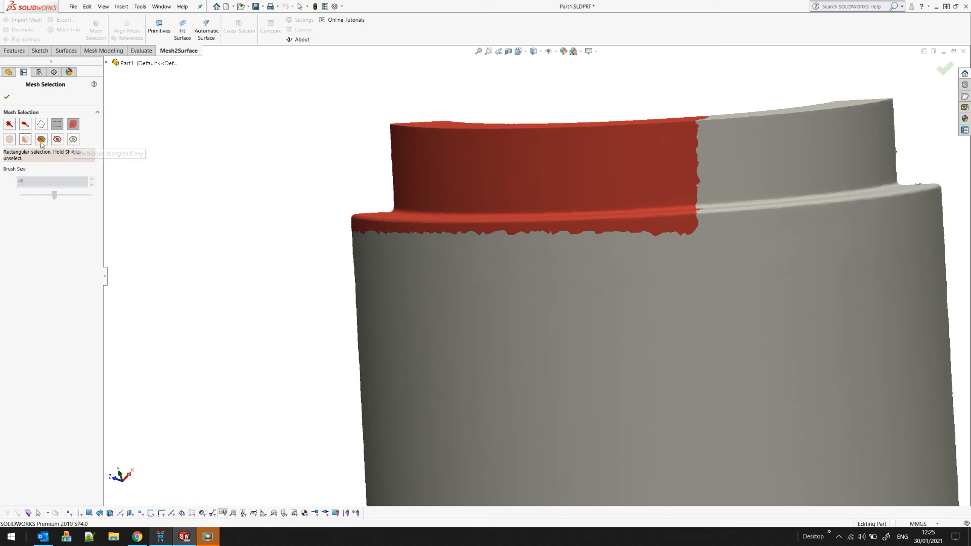
pyautogui.moveTo(57, 139)
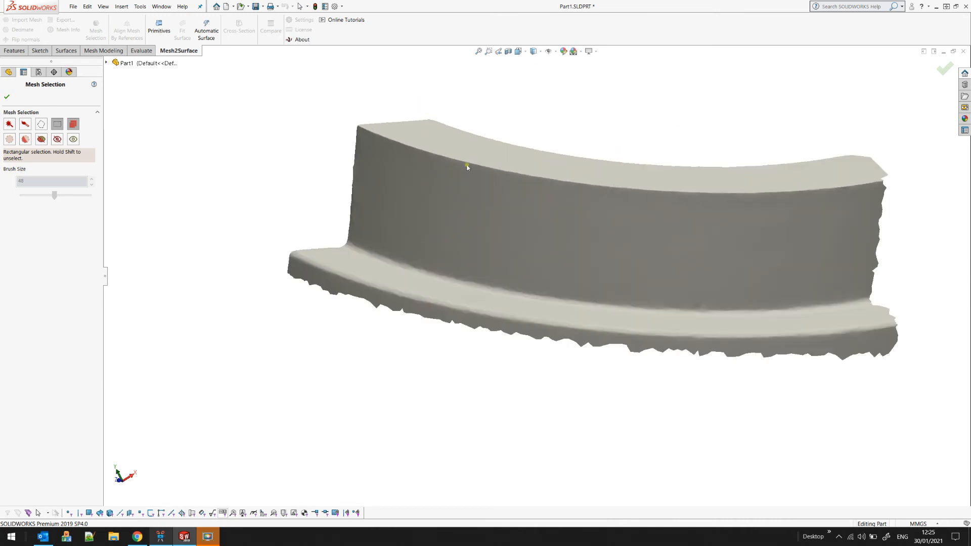
pyautogui.moveTo(452, 201)
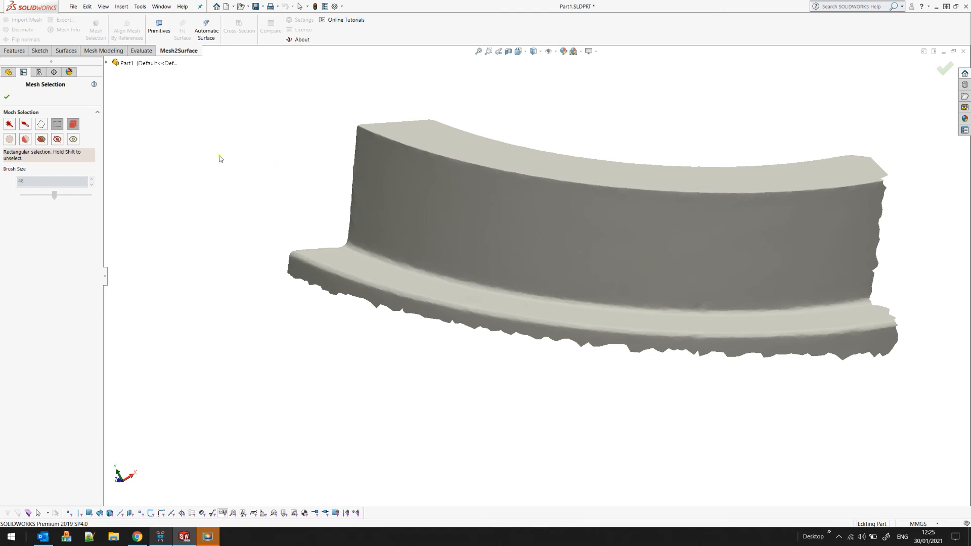
pyautogui.moveTo(72, 139)
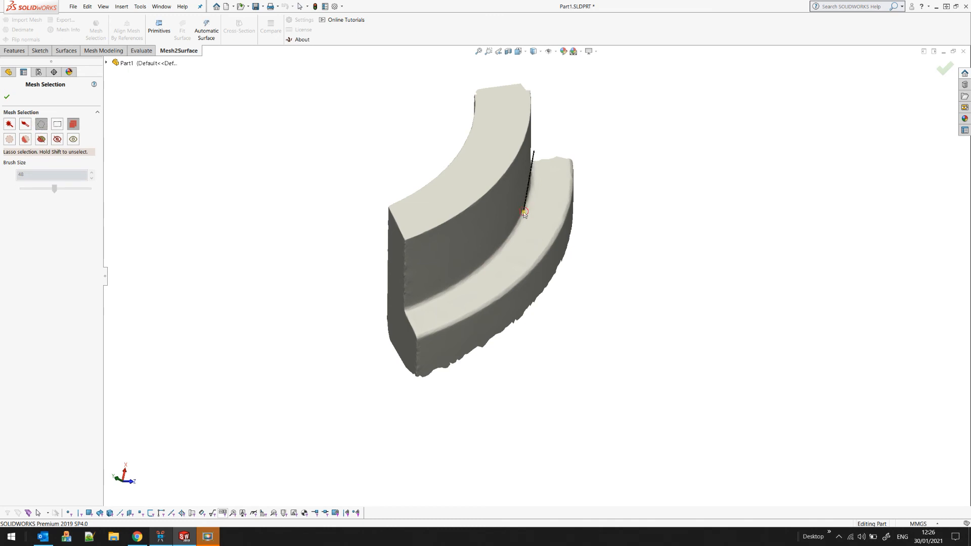
# Lasso-select the wedge's lower step and orbit to check the selection
pyautogui.moveTo(525, 213); pyautogui.dragTo(396, 316)
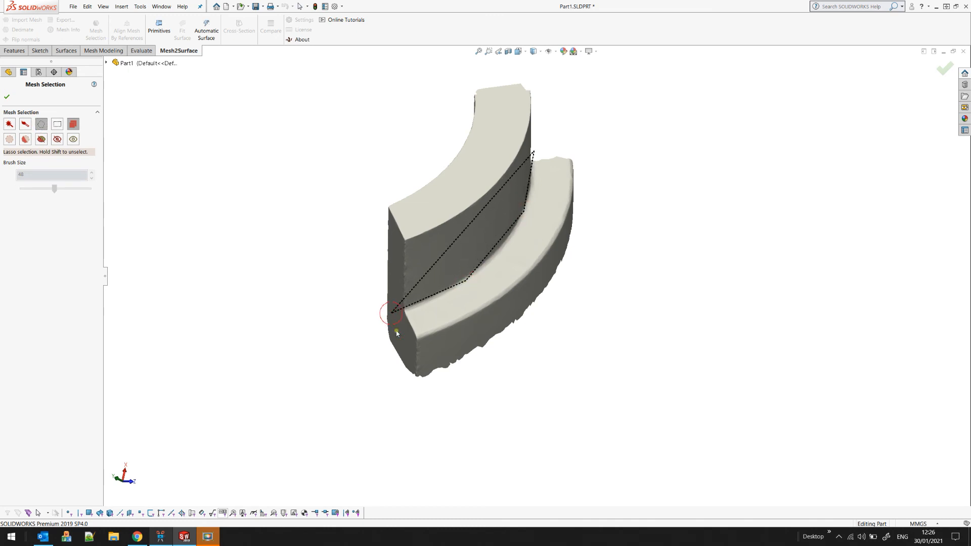
pyautogui.moveTo(397, 313); pyautogui.dragTo(636, 133)
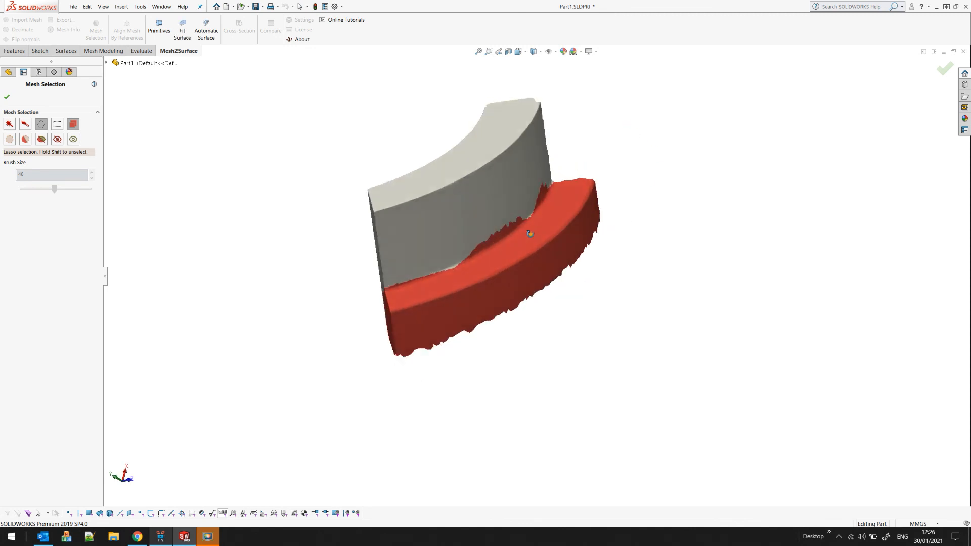
pyautogui.moveTo(529, 232); pyautogui.dragTo(422, 183)
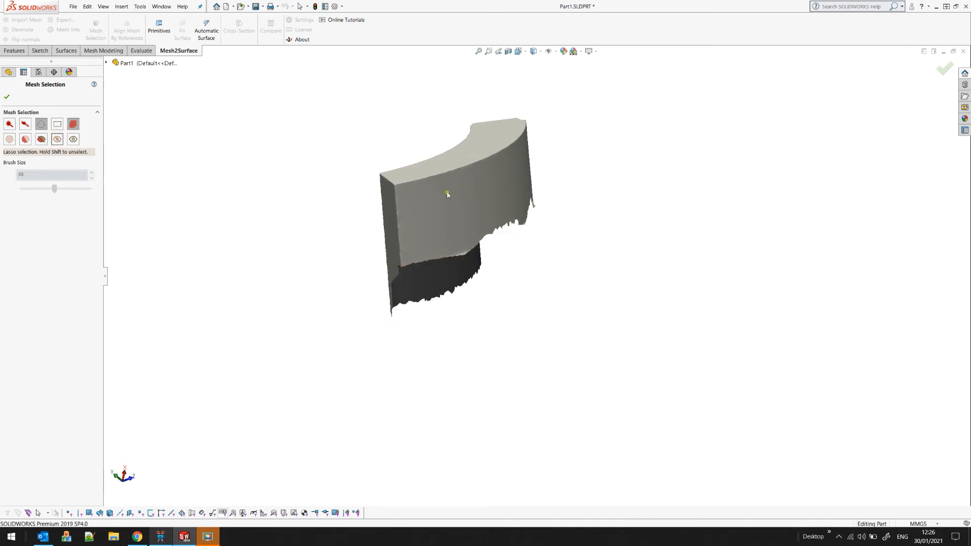
pyautogui.moveTo(549, 199)
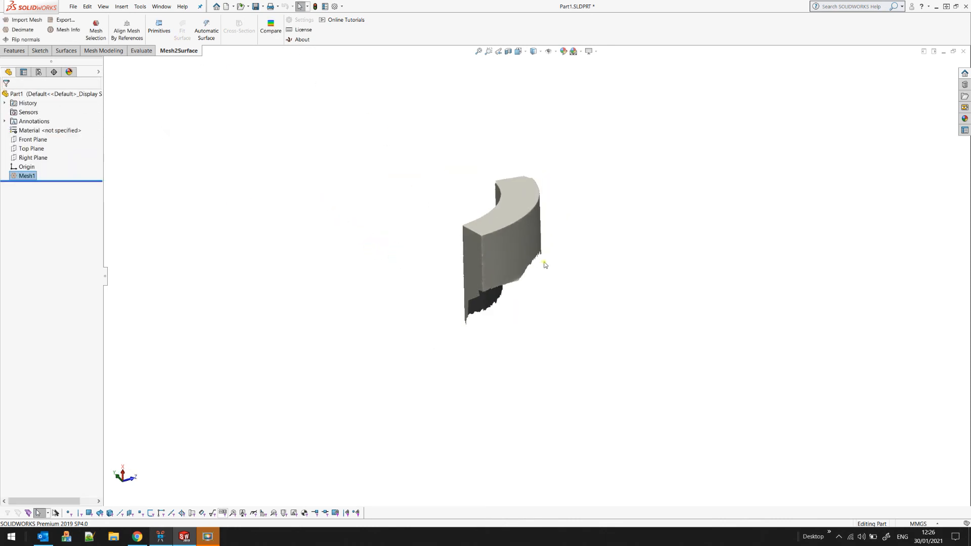
pyautogui.moveTo(582, 264)
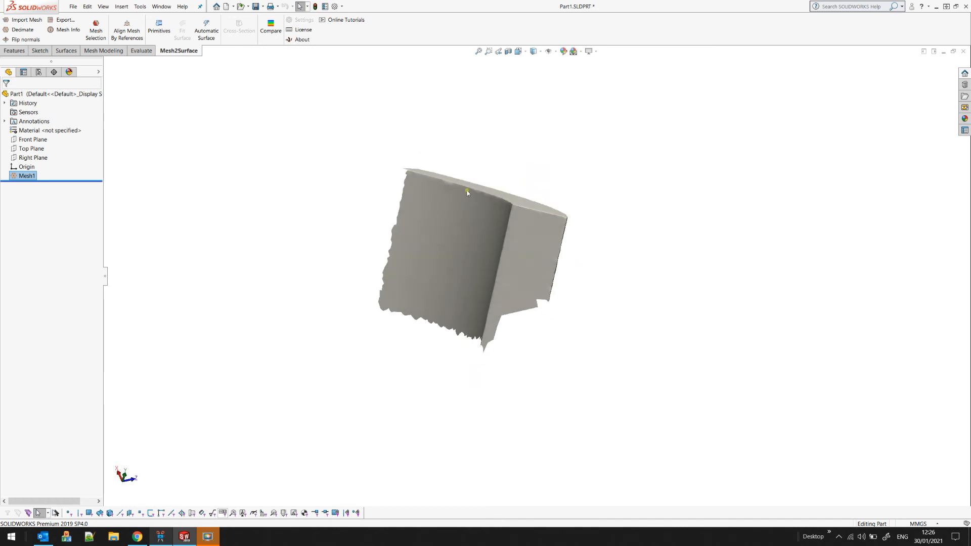
pyautogui.moveTo(359, 170)
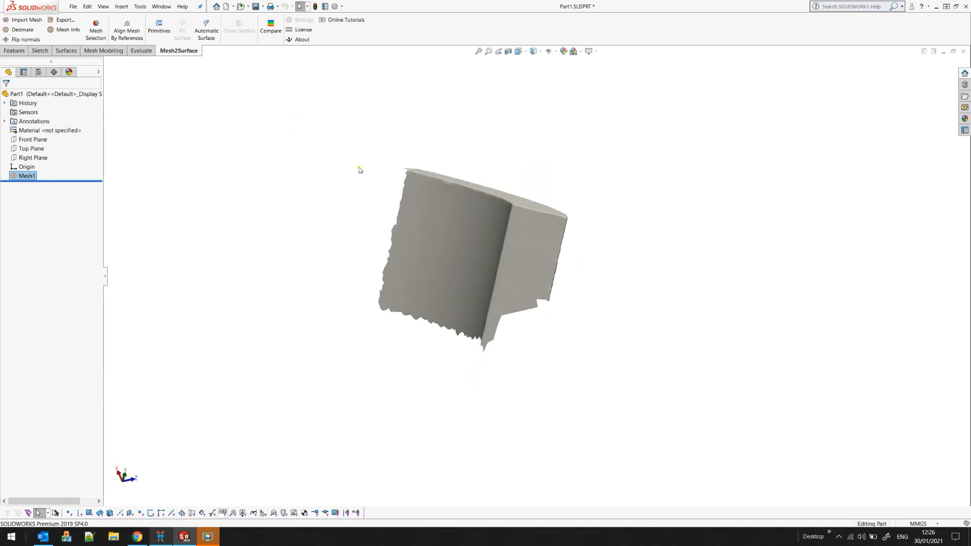
pyautogui.moveTo(594, 260)
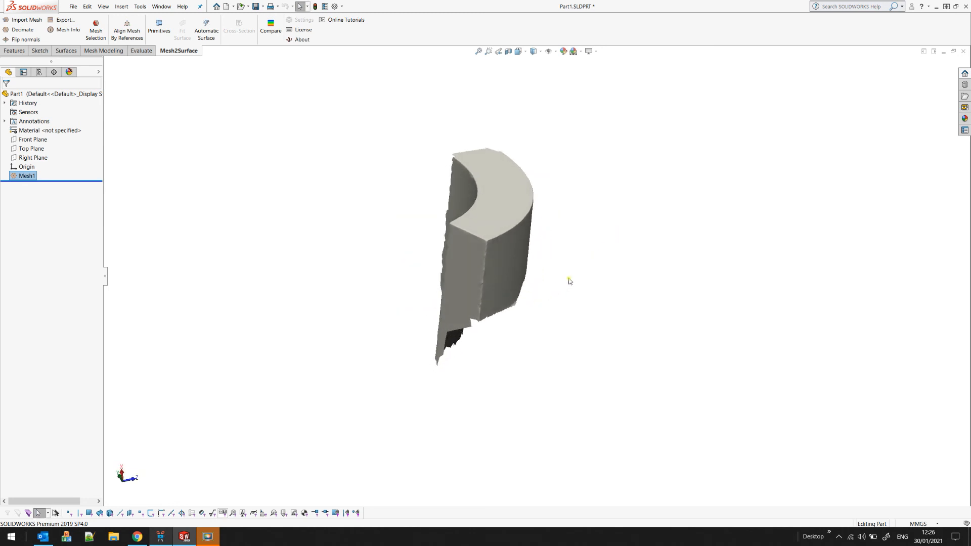
pyautogui.moveTo(589, 267)
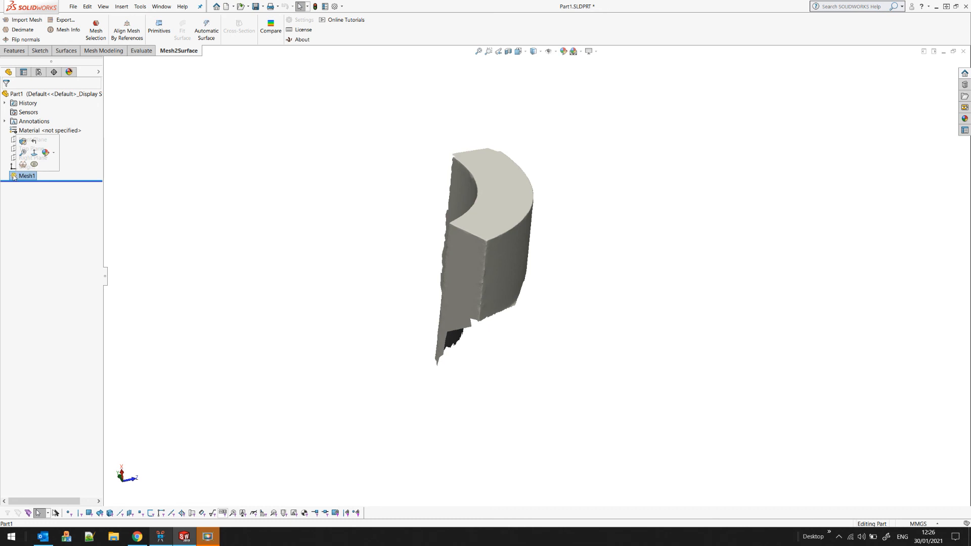
pyautogui.moveTo(34, 165)
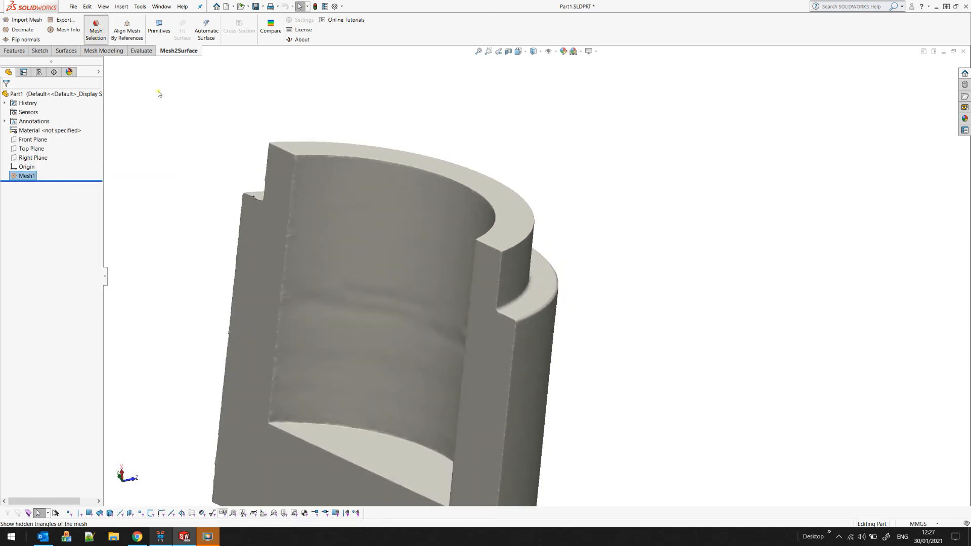
# Reopen Mesh Selection with brush mode and orbit to view the notch rim patch
pyautogui.click(96, 27)
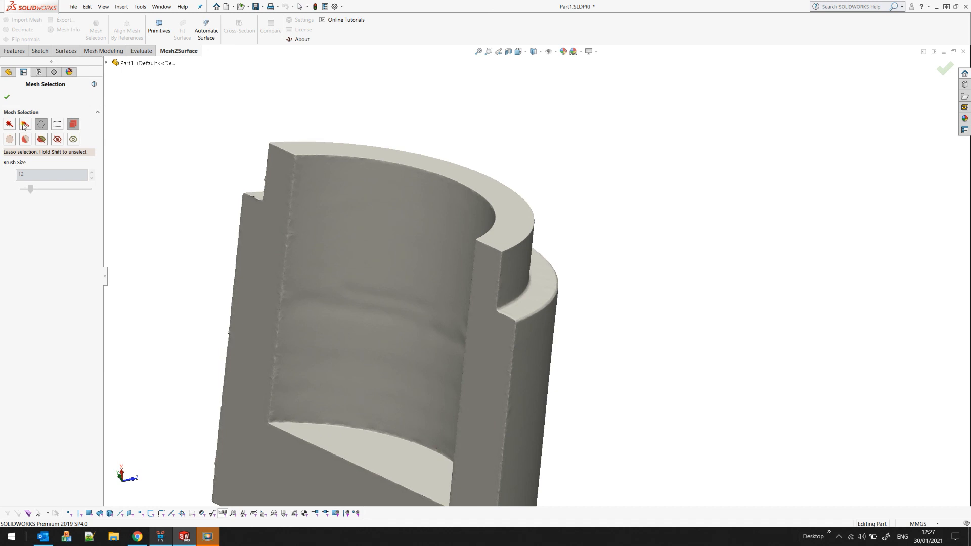
pyautogui.click(24, 124)
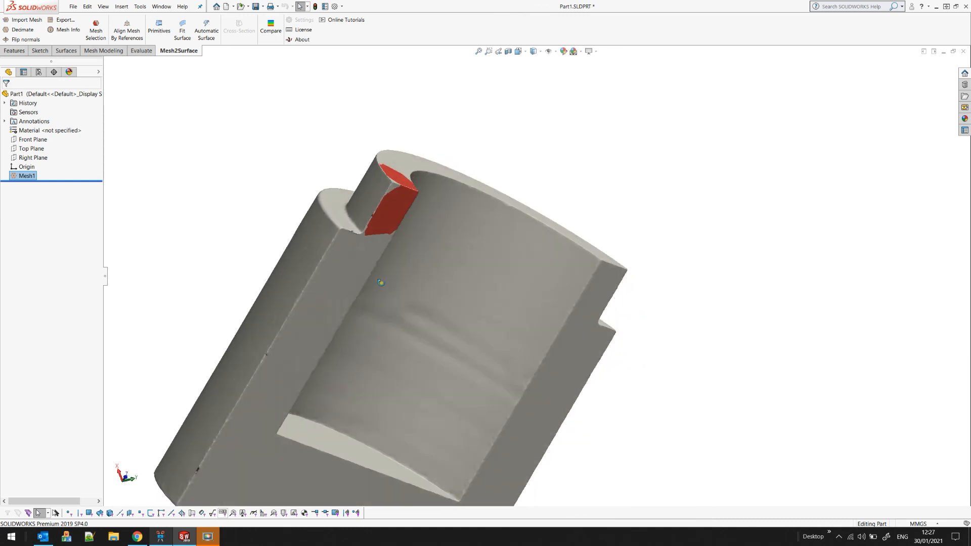
pyautogui.moveTo(381, 283); pyautogui.dragTo(397, 203)
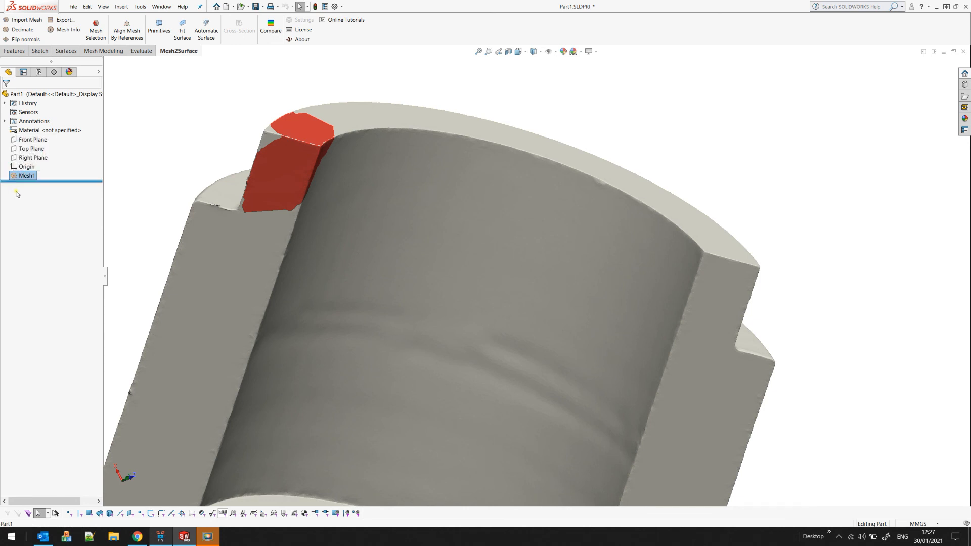
# Open the Mesh1 feature's context menu in the FeatureManager tree
pyautogui.rightClick(26, 175)
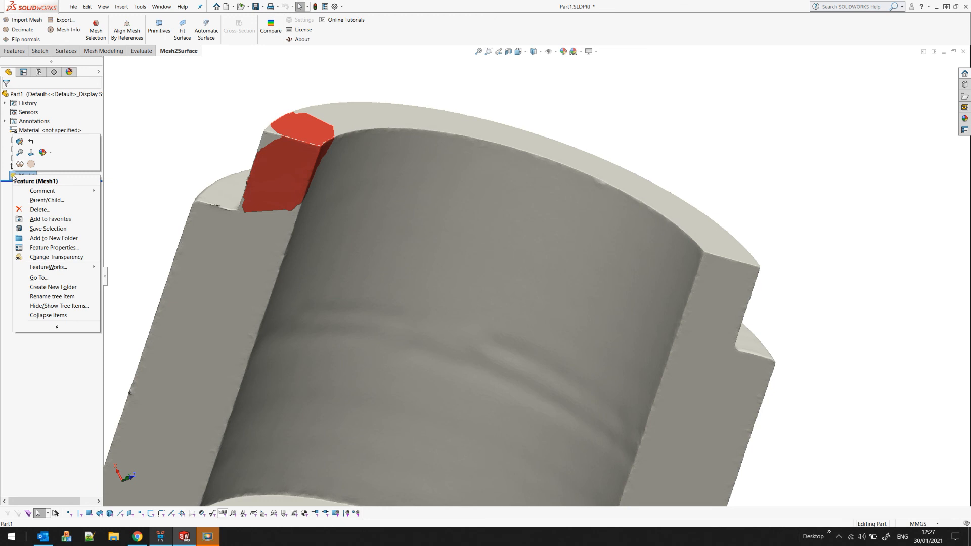
pyautogui.moveTo(31, 163)
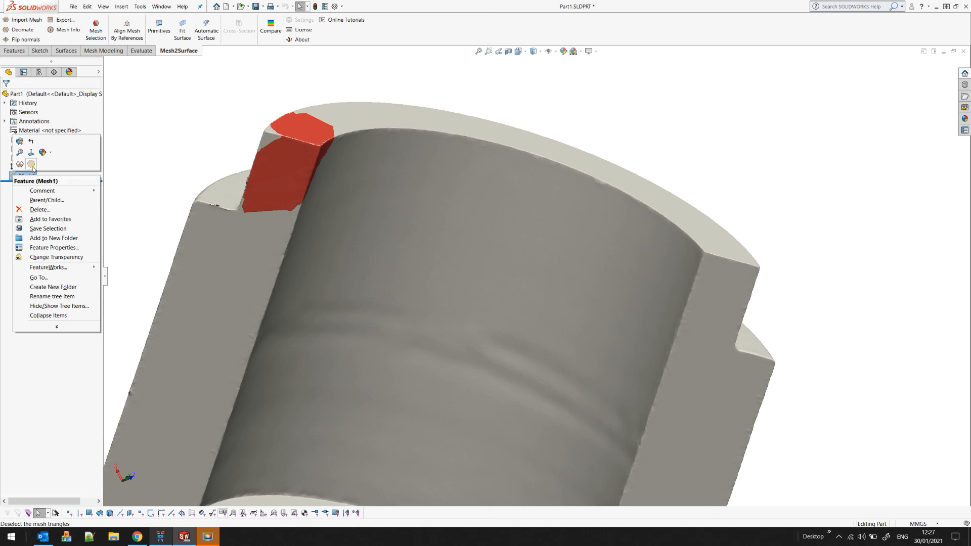
pyautogui.moveTo(31, 163)
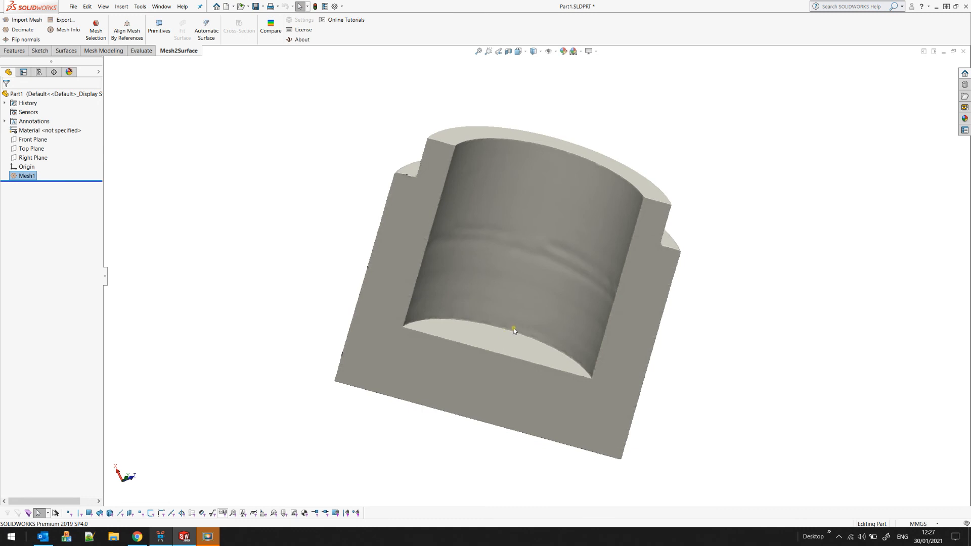
pyautogui.moveTo(535, 343)
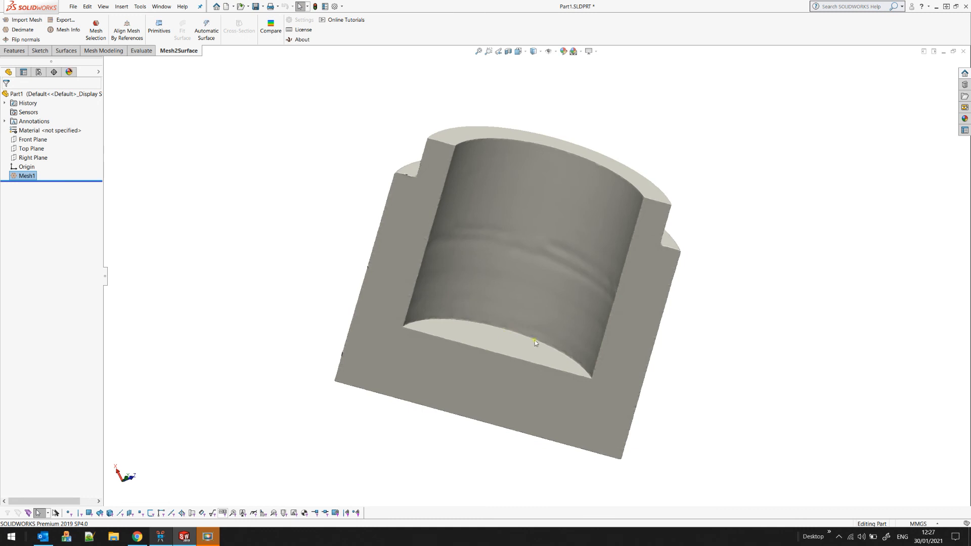
pyautogui.moveTo(224, 158)
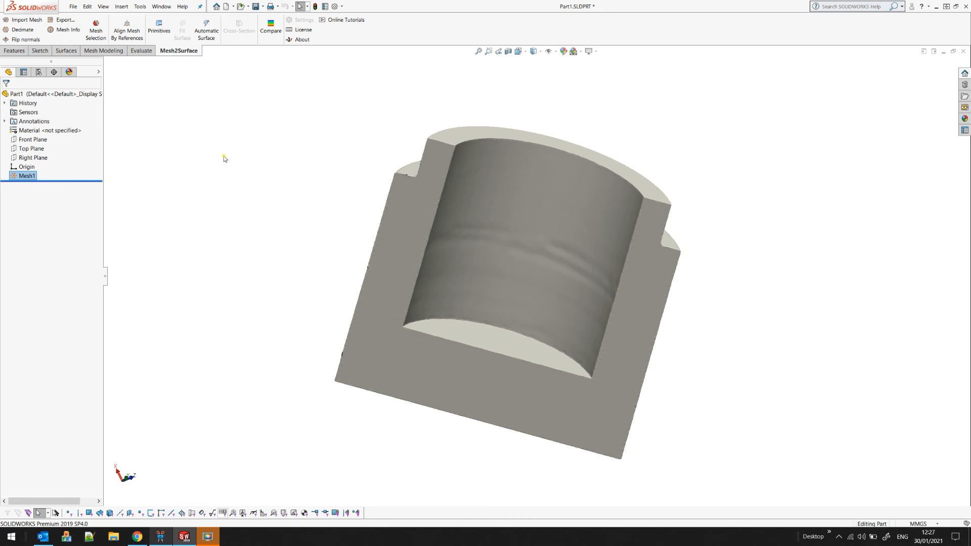
pyautogui.moveTo(363, 162)
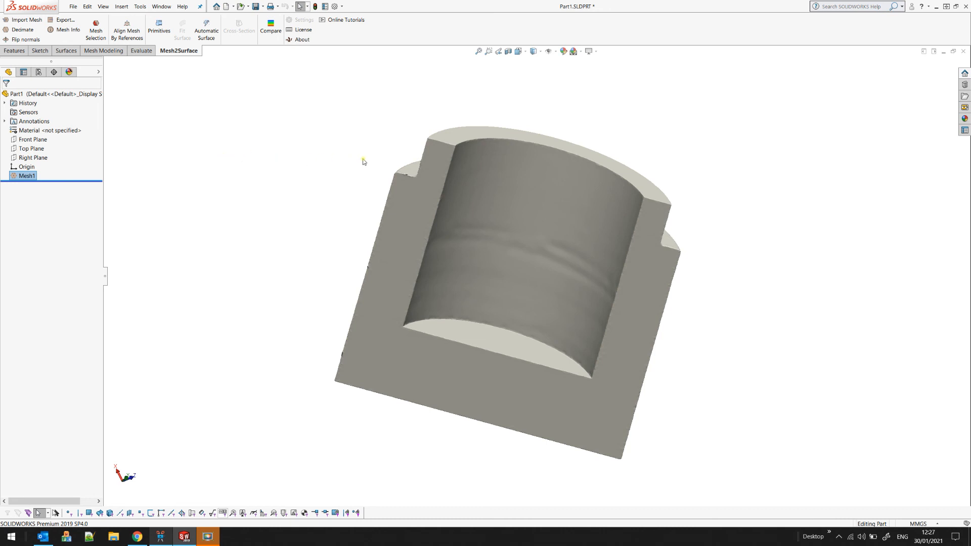